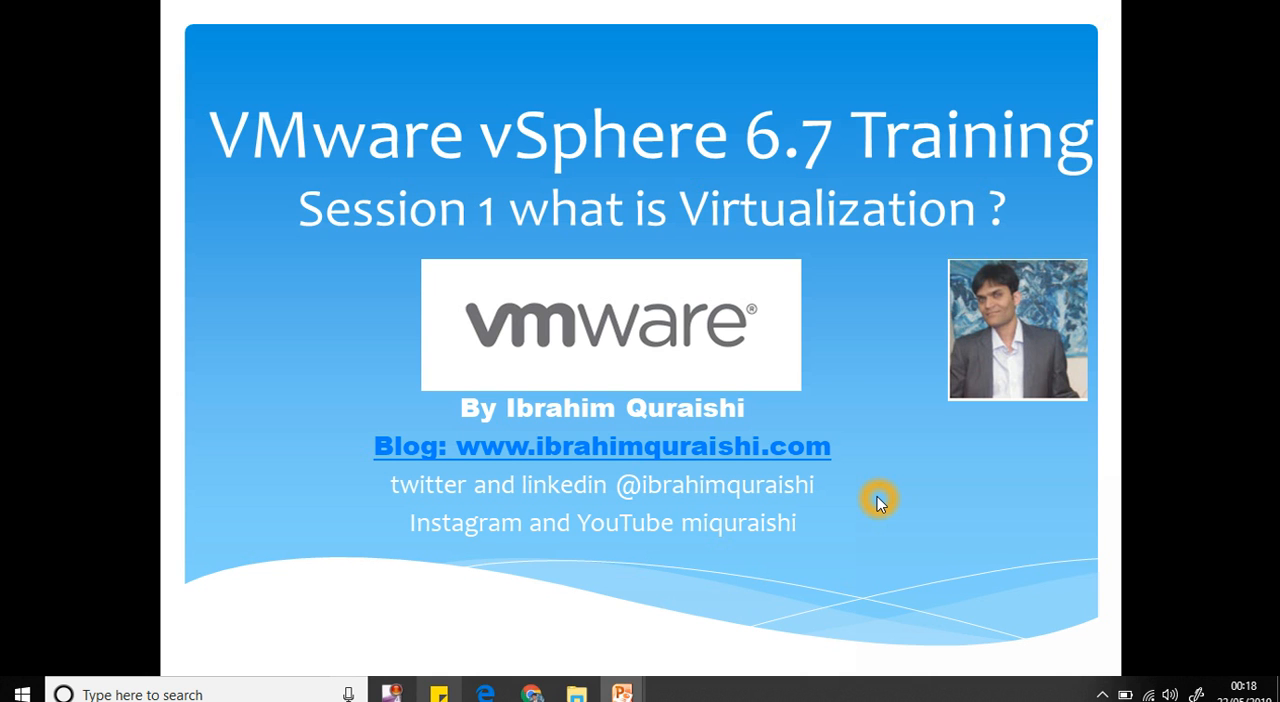
{"action": "mouse_move", "coordinate": [795, 492]}
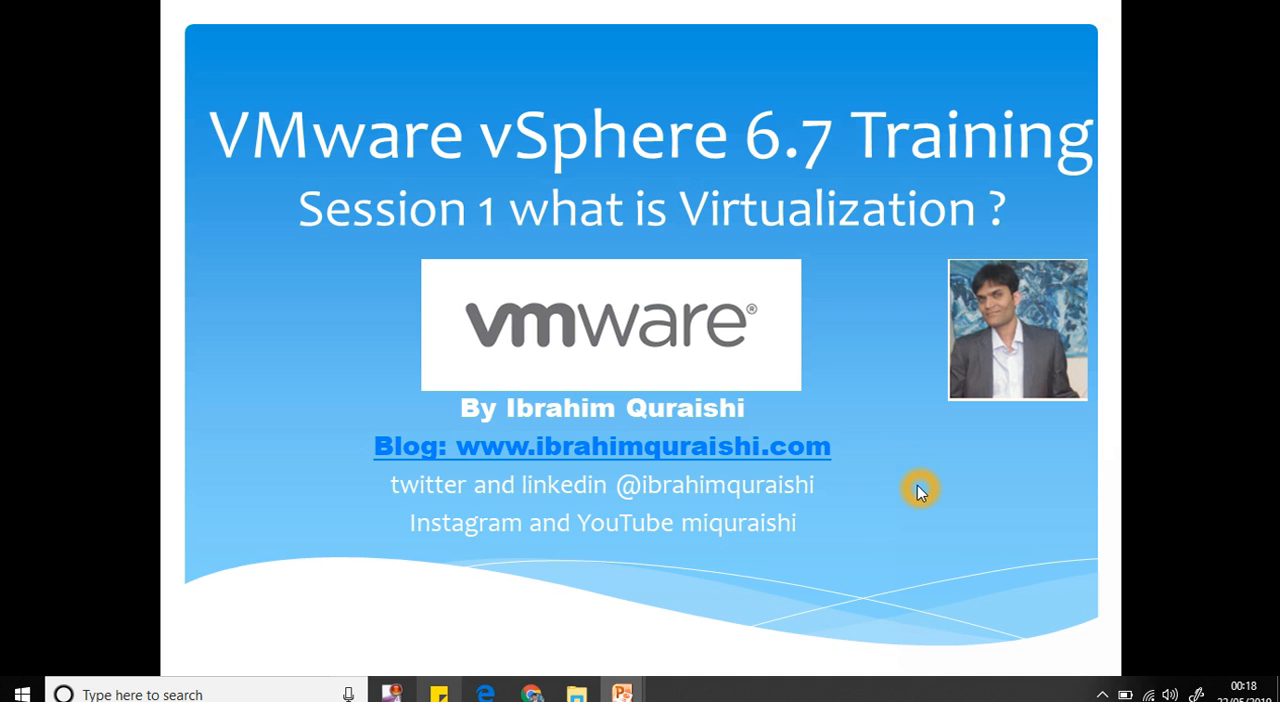
- Advance the vSphere 6.7 slideshow to the 'Who is the Training for?' slide
{"action": "key", "text": "right"}
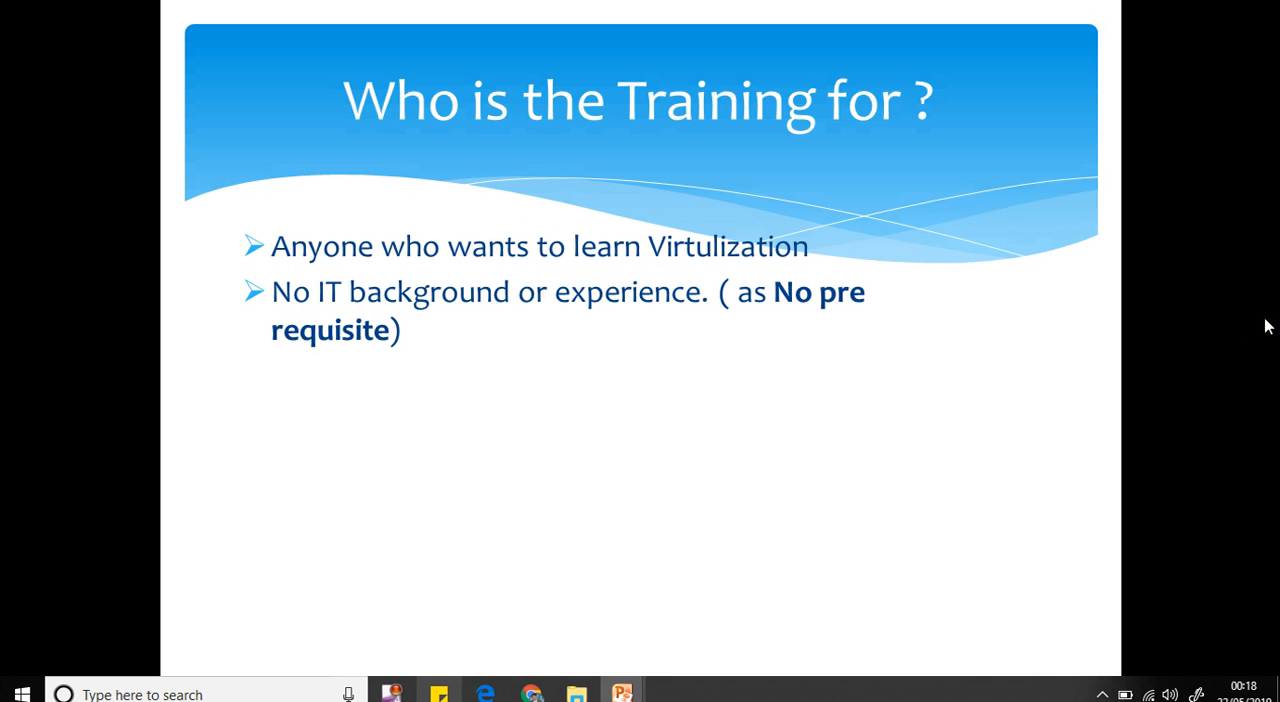
{"action": "left_click", "coordinate": [1023, 348]}
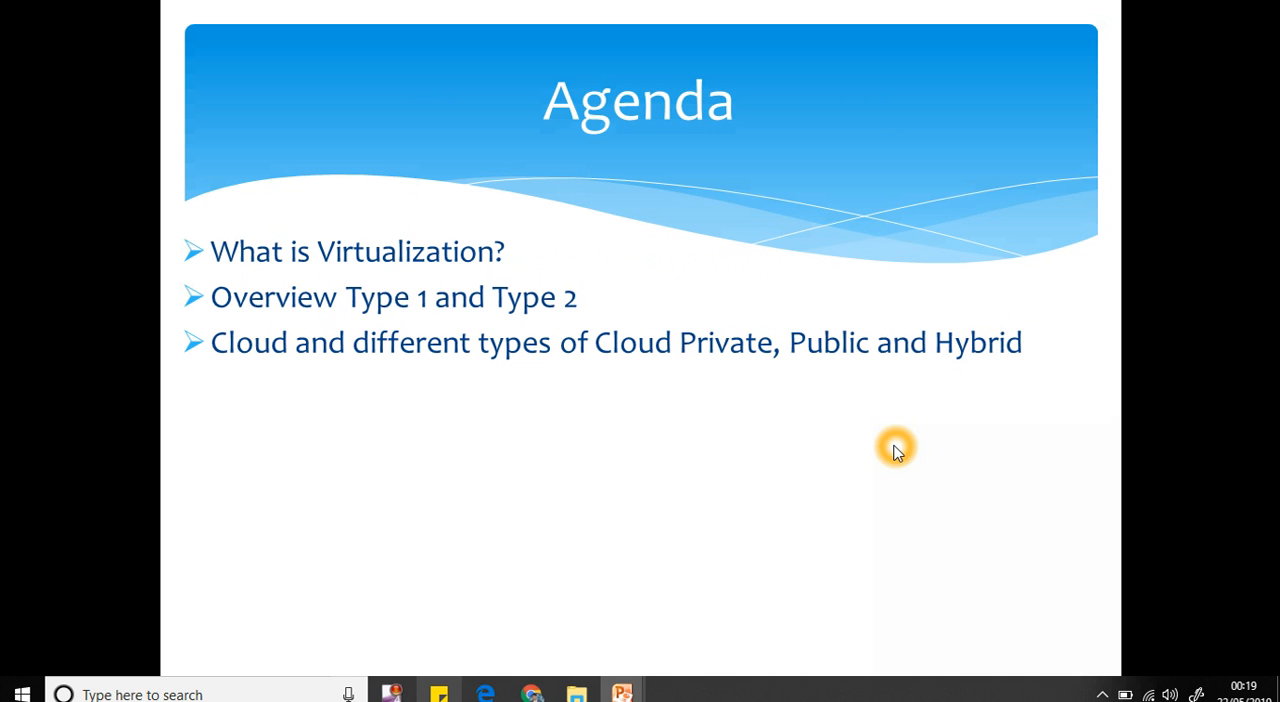
{"action": "mouse_move", "coordinate": [1267, 323]}
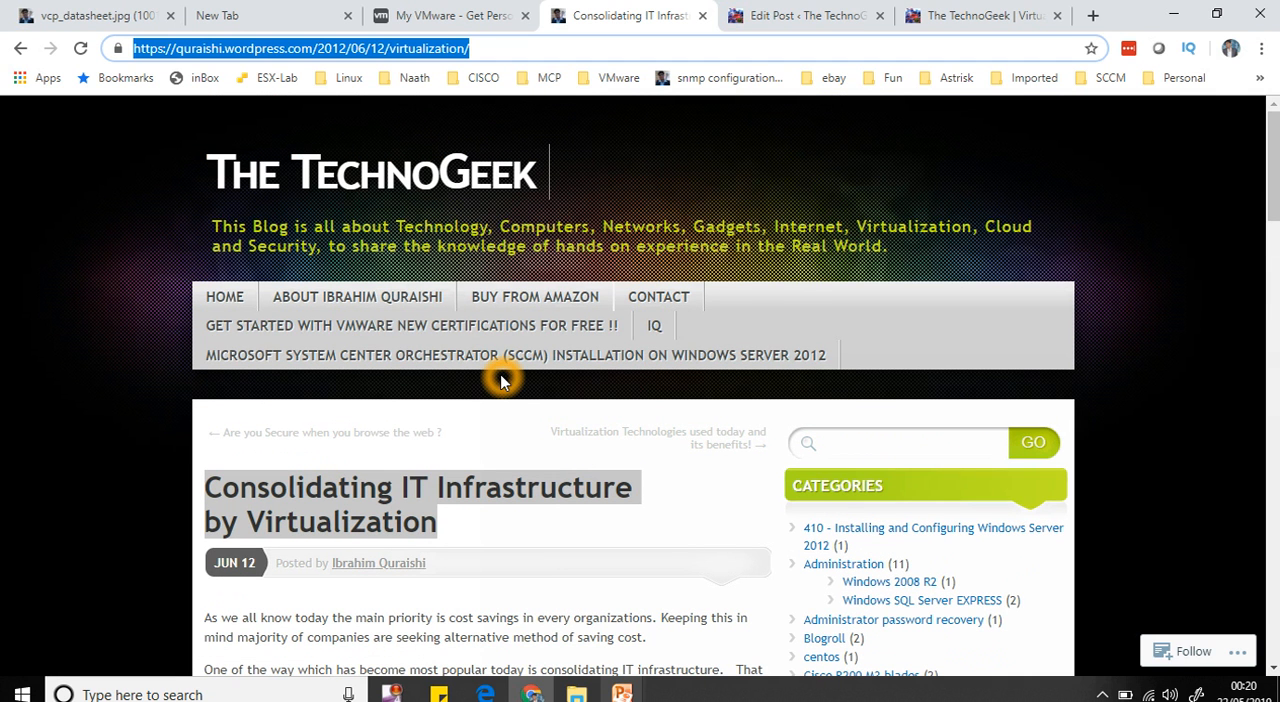
- Scroll the TechnoGeek virtualization post down to the sources list and back to Full Virtualization
{"action": "scroll", "scroll_direction": "down", "scroll_amount": 3}
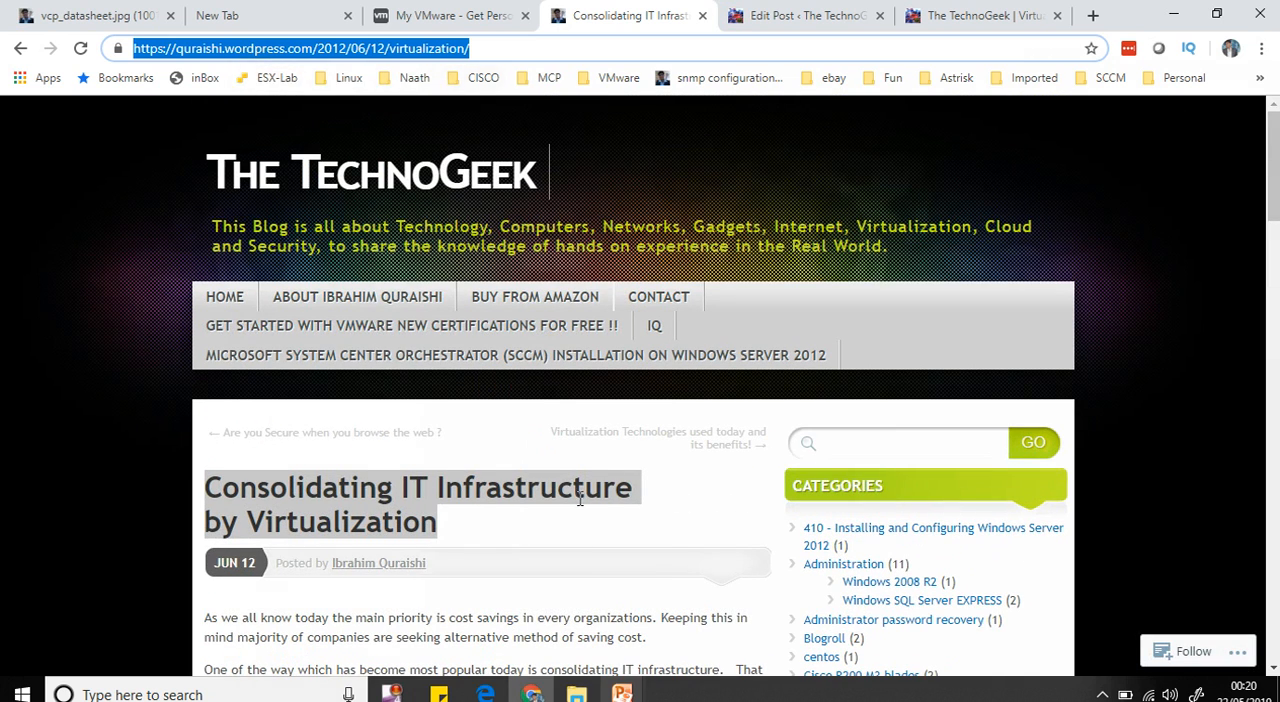
{"action": "scroll", "scroll_direction": "down", "scroll_amount": 3}
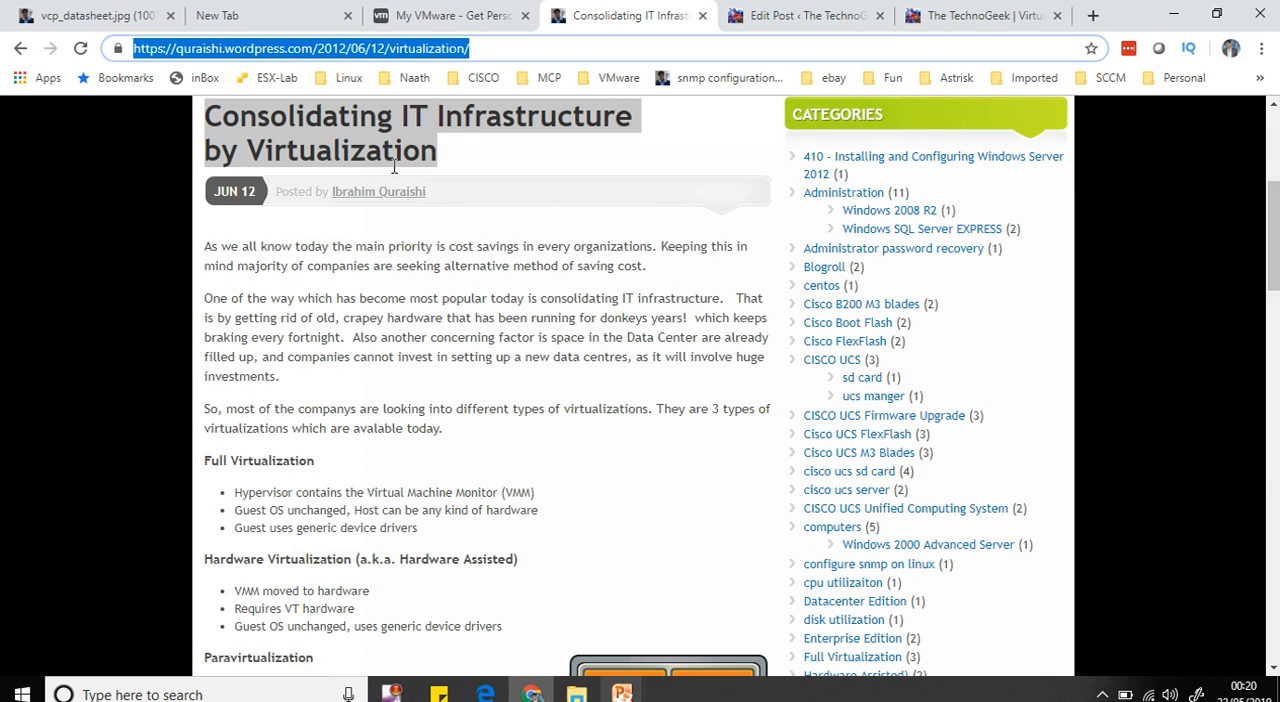
{"action": "scroll", "scroll_direction": "down", "scroll_amount": 3}
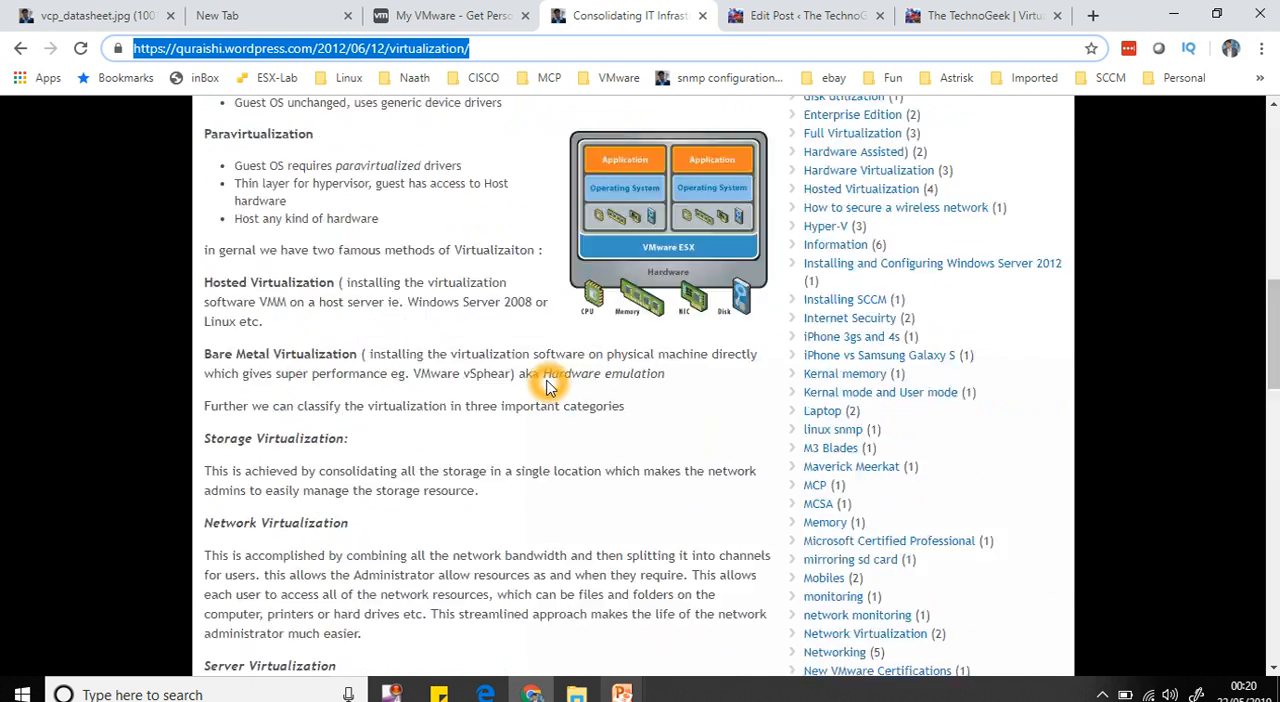
{"action": "scroll", "scroll_direction": "down", "scroll_amount": 3}
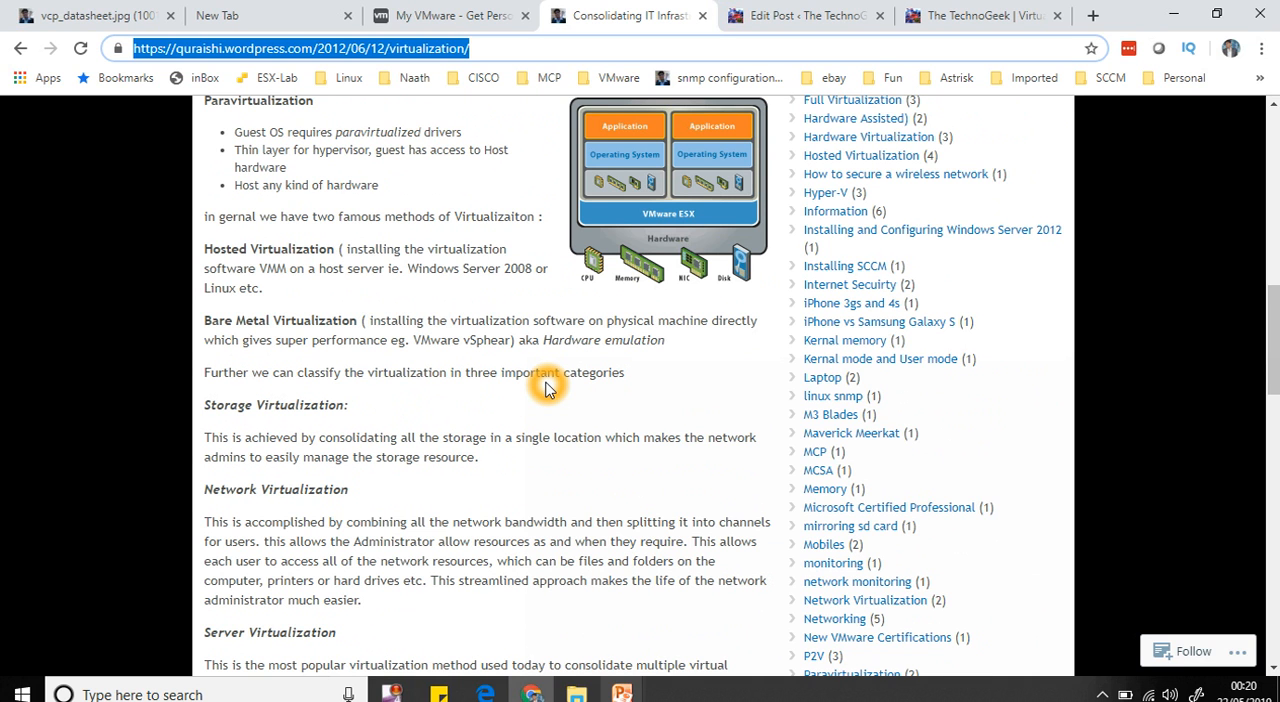
{"action": "scroll", "scroll_direction": "down", "scroll_amount": 3}
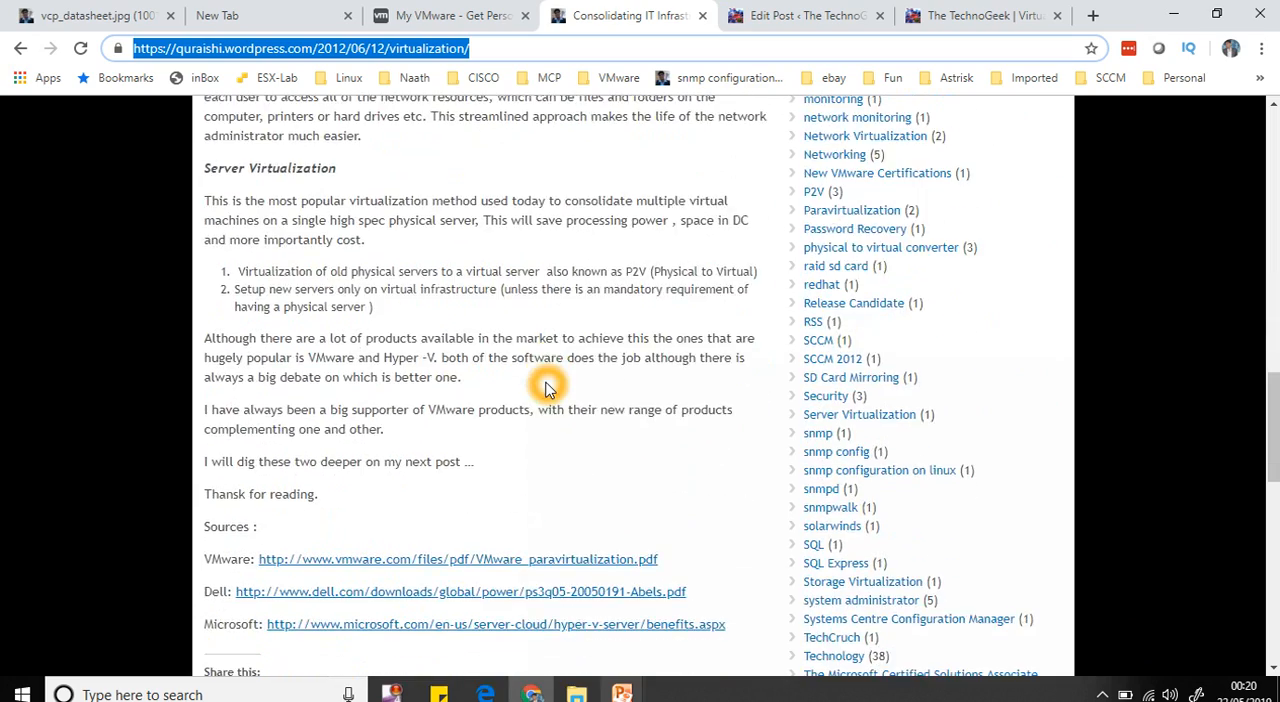
{"action": "scroll", "scroll_direction": "up", "scroll_amount": 3}
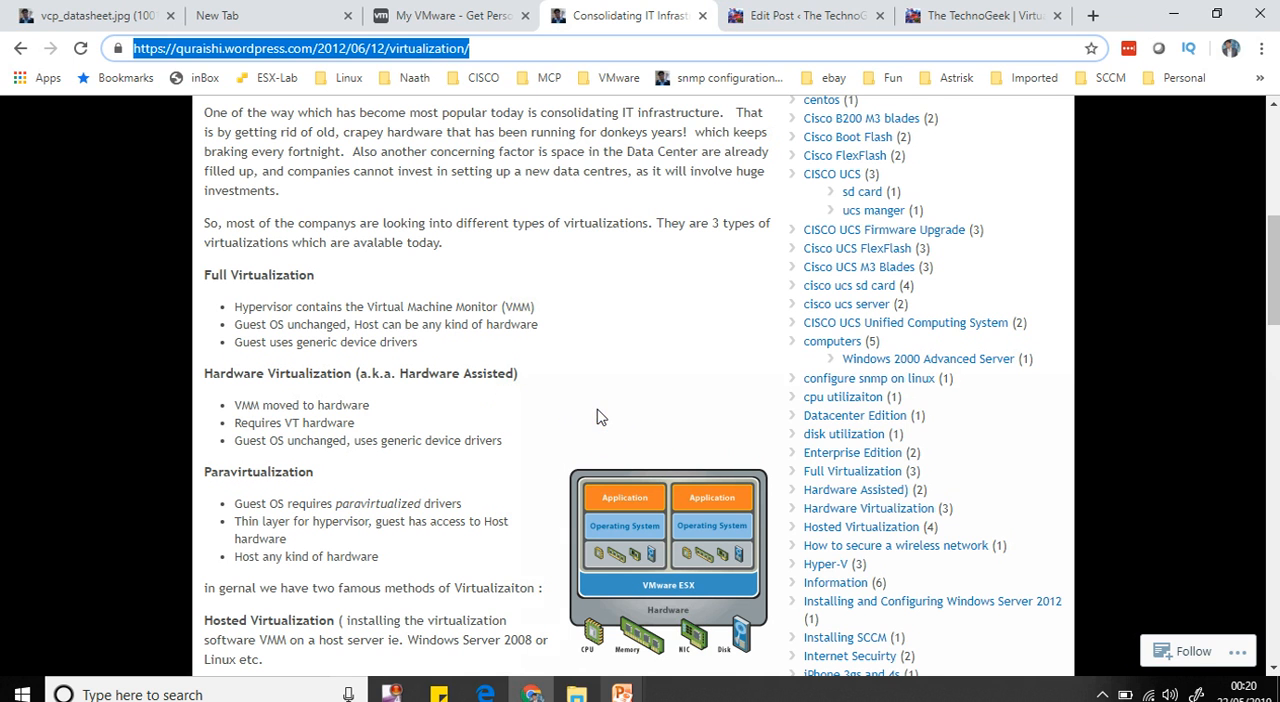
- Scroll to the hardware virtualization and paravirtualization sections beside the VMware ESX diagram
{"action": "scroll", "scroll_direction": "down", "scroll_amount": 3}
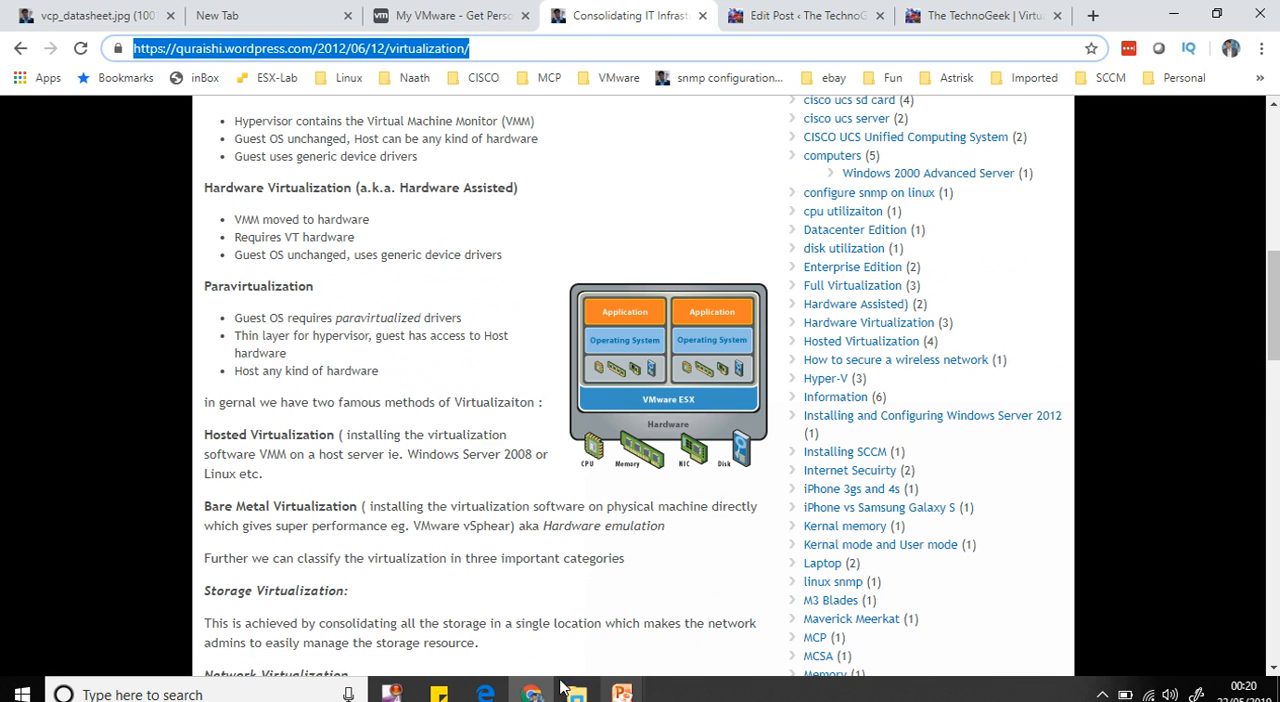
{"action": "mouse_move", "coordinate": [600, 582]}
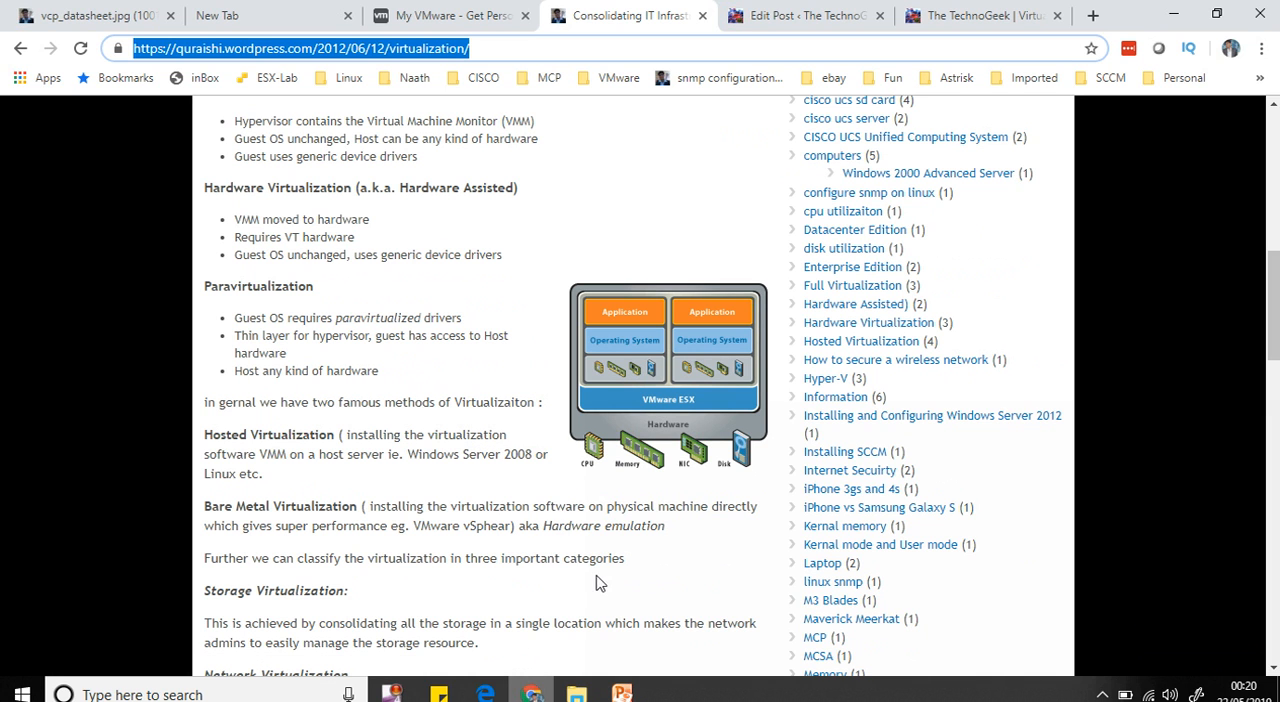
{"action": "mouse_move", "coordinate": [488, 442]}
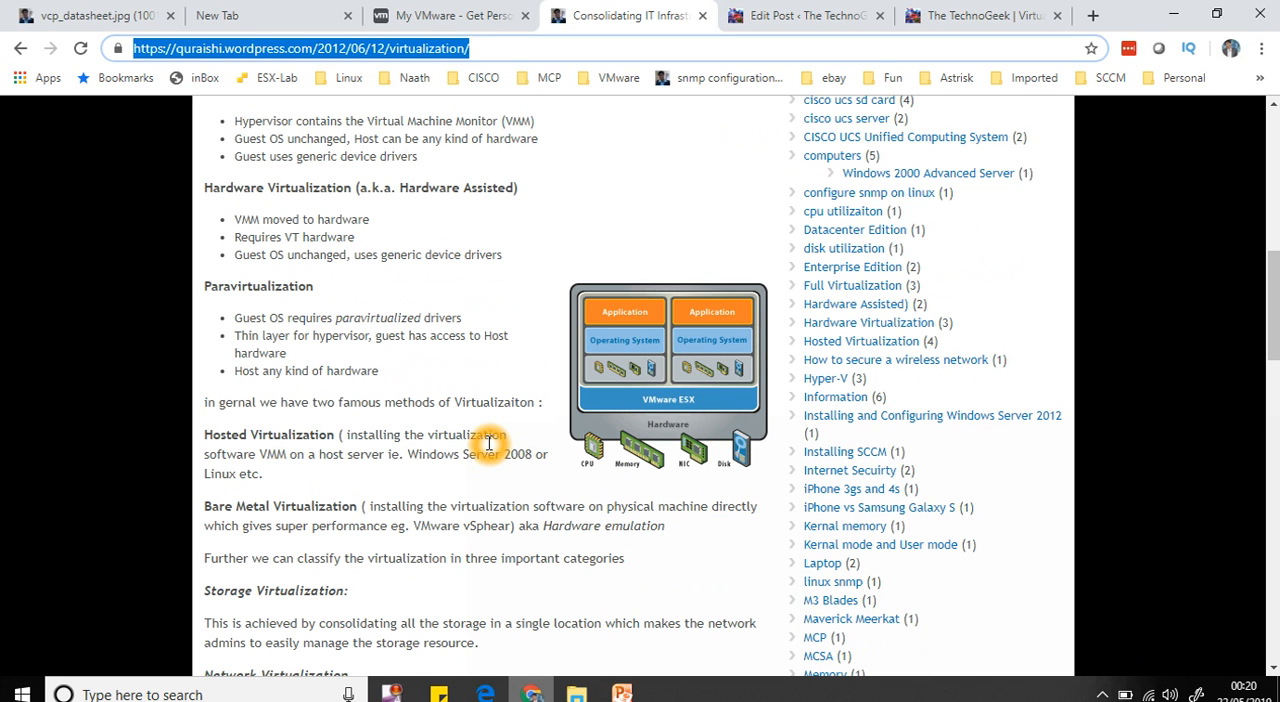
{"action": "mouse_move", "coordinate": [490, 446]}
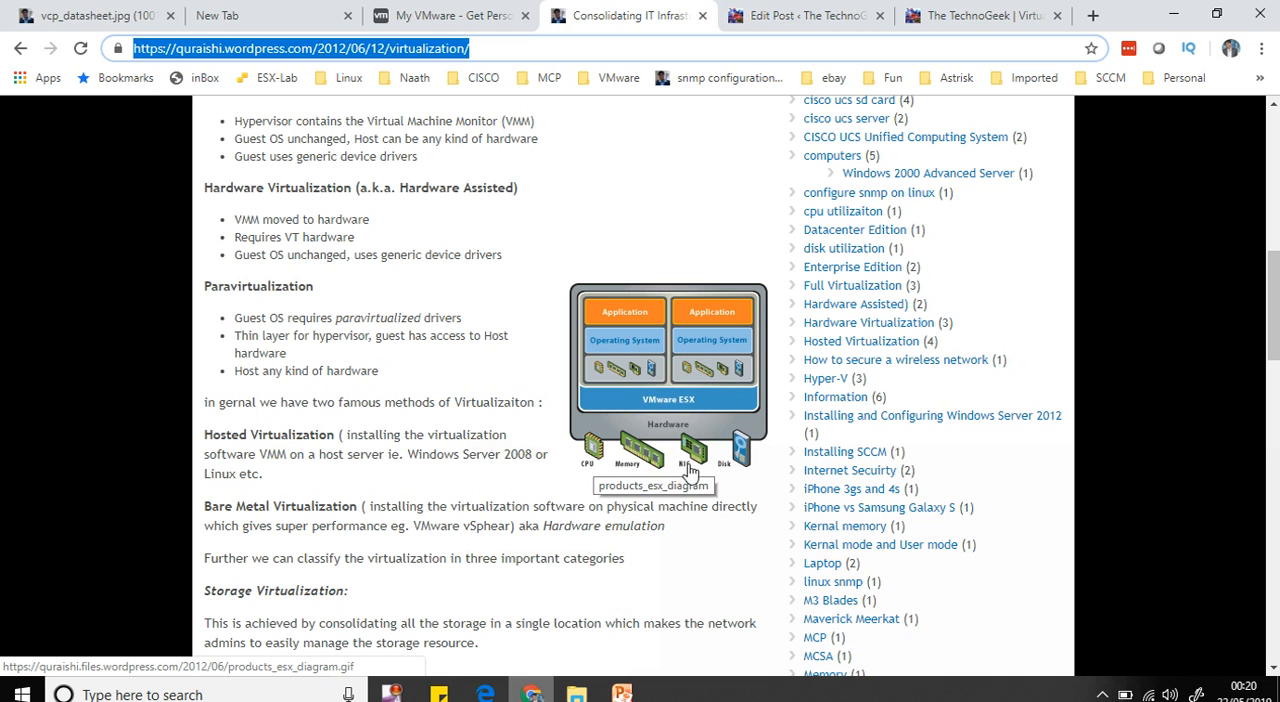
{"action": "mouse_move", "coordinate": [730, 464]}
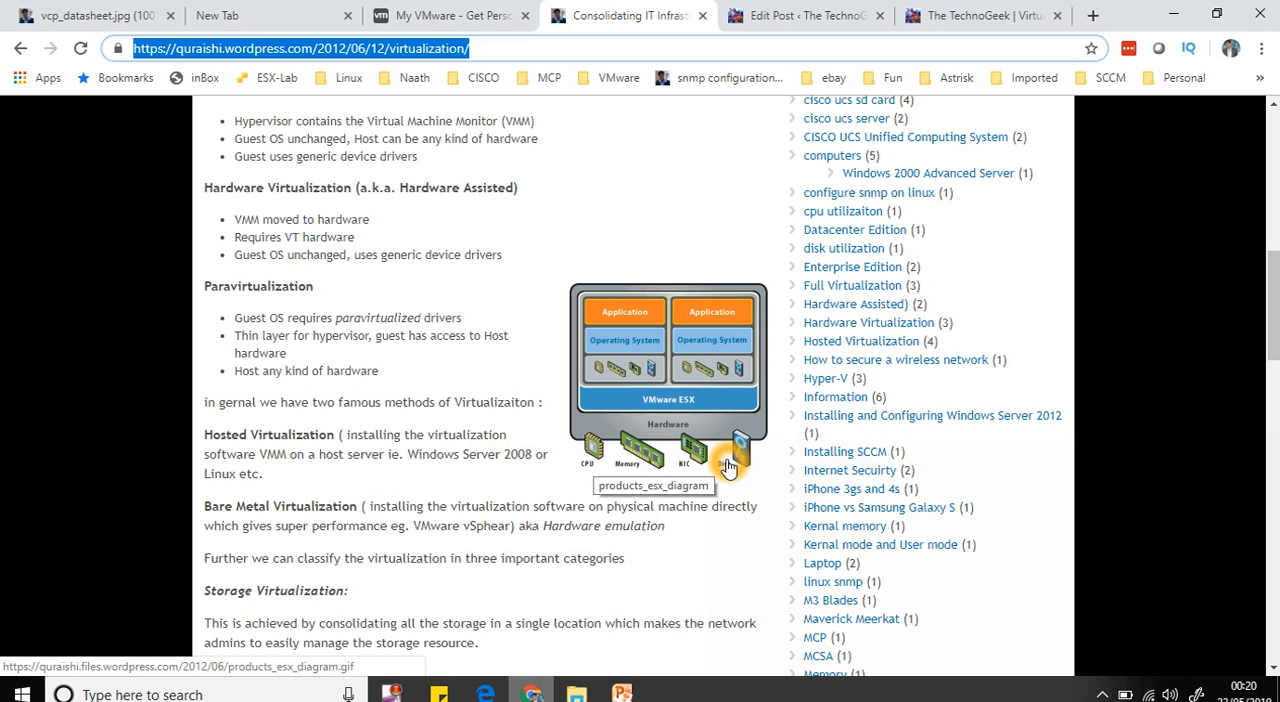
{"action": "mouse_move", "coordinate": [748, 443]}
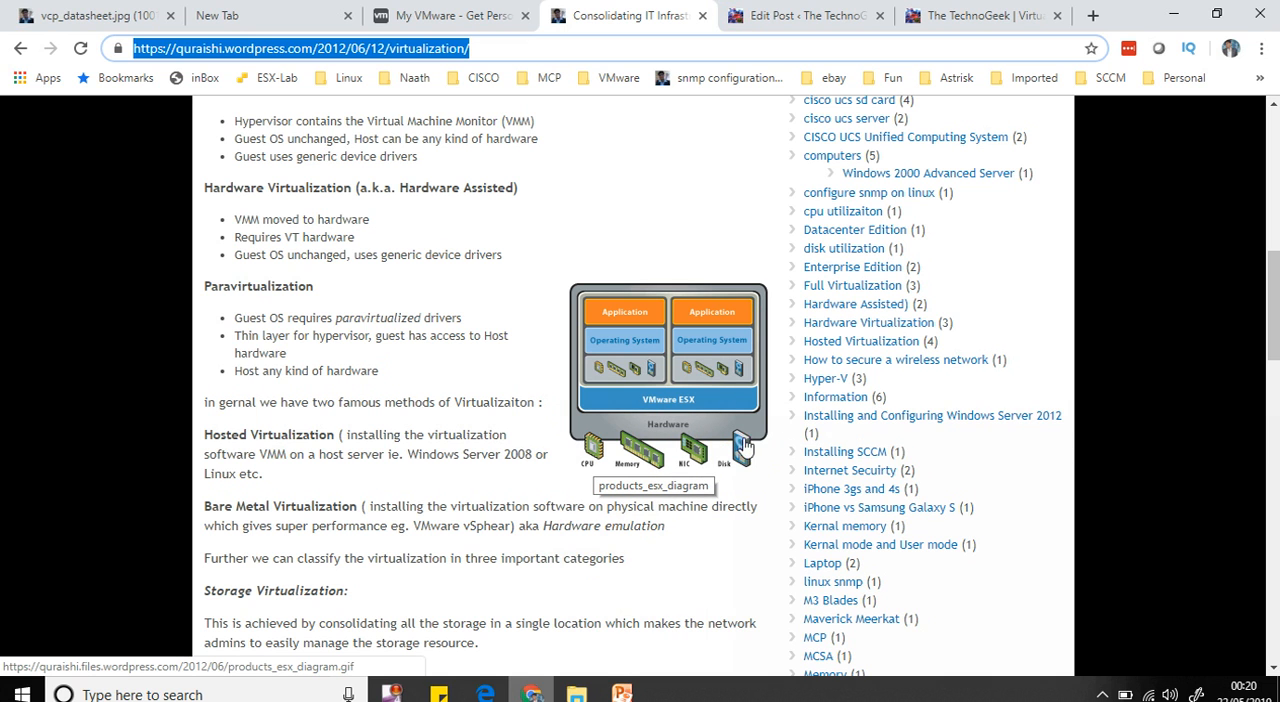
{"action": "mouse_move", "coordinate": [658, 426]}
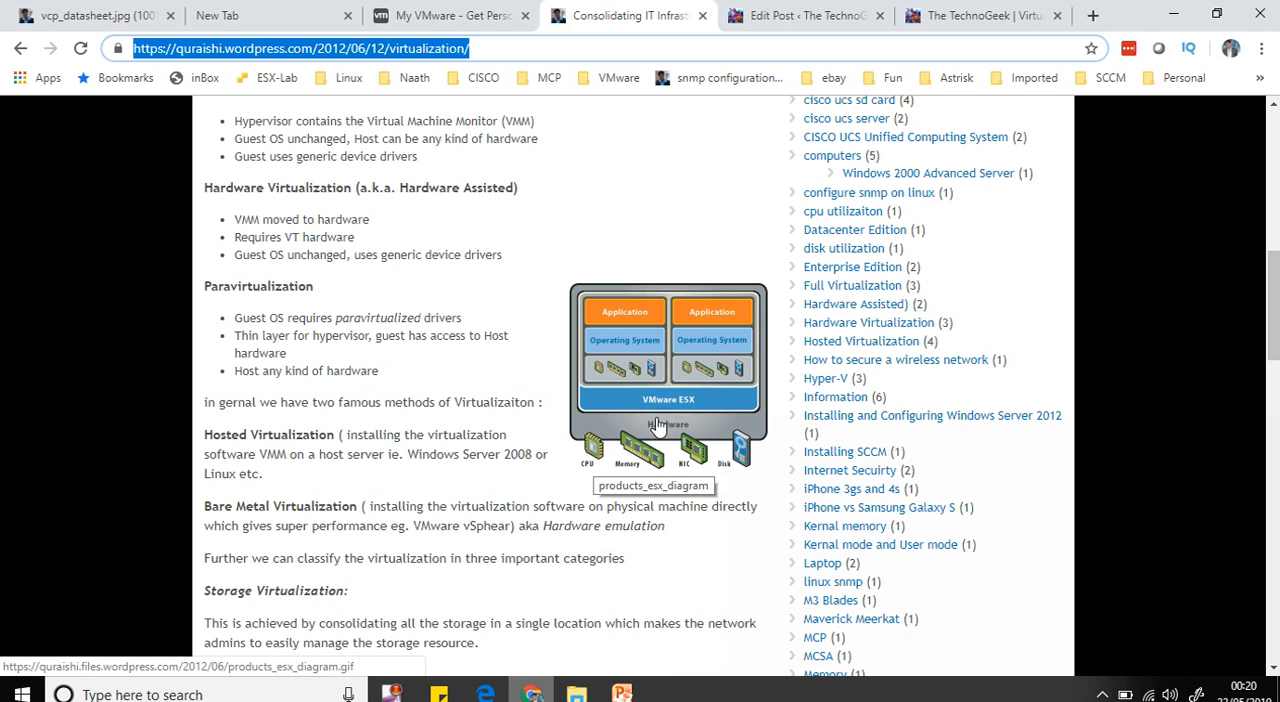
{"action": "mouse_move", "coordinate": [610, 478]}
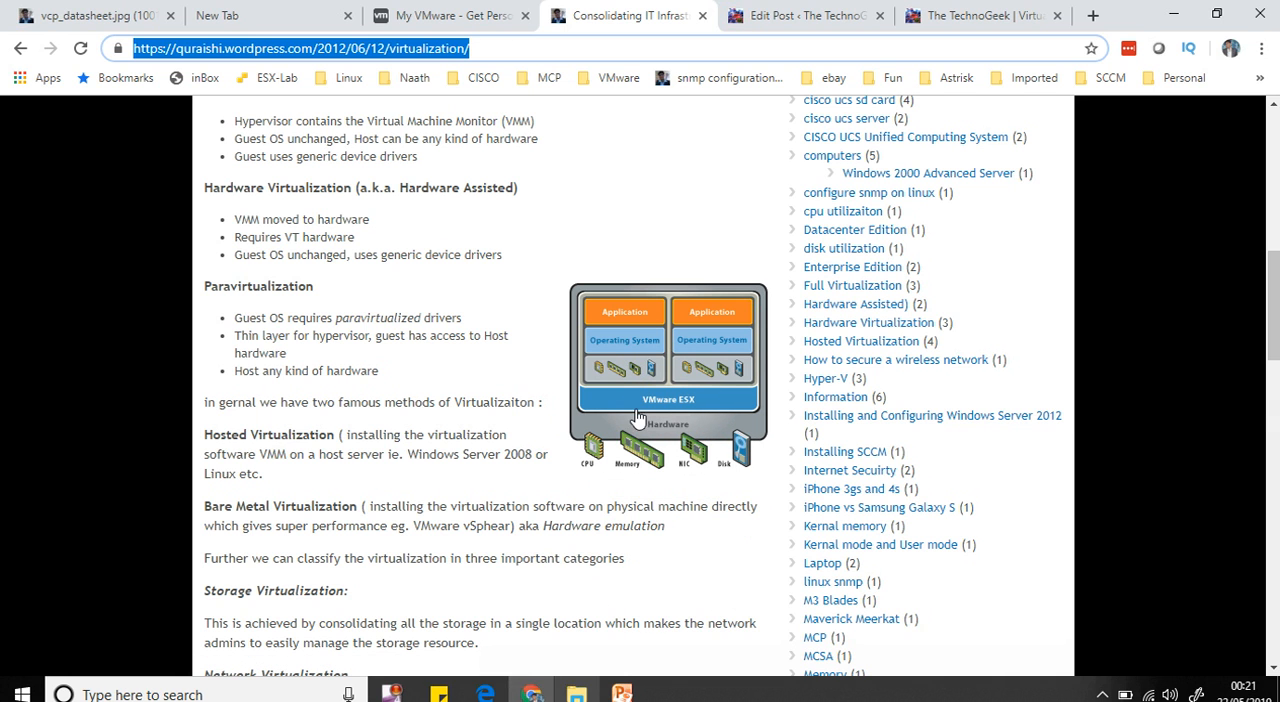
{"action": "mouse_move", "coordinate": [657, 406]}
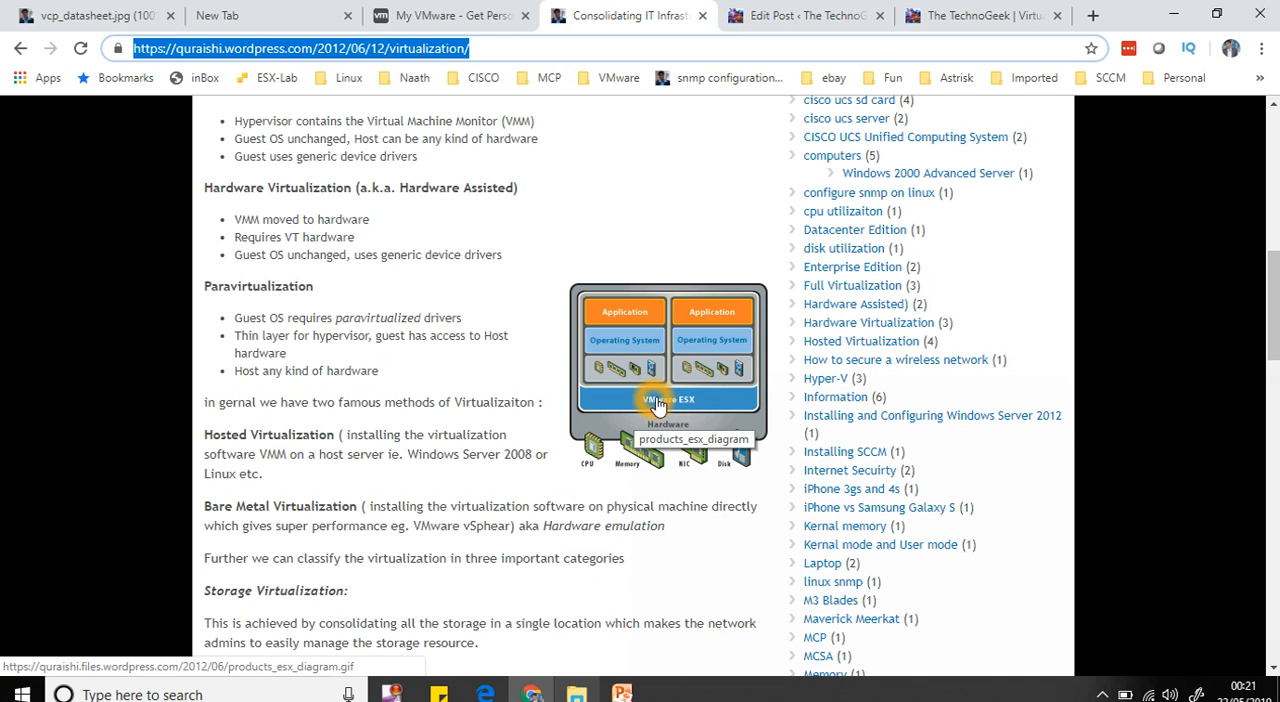
{"action": "mouse_move", "coordinate": [706, 410]}
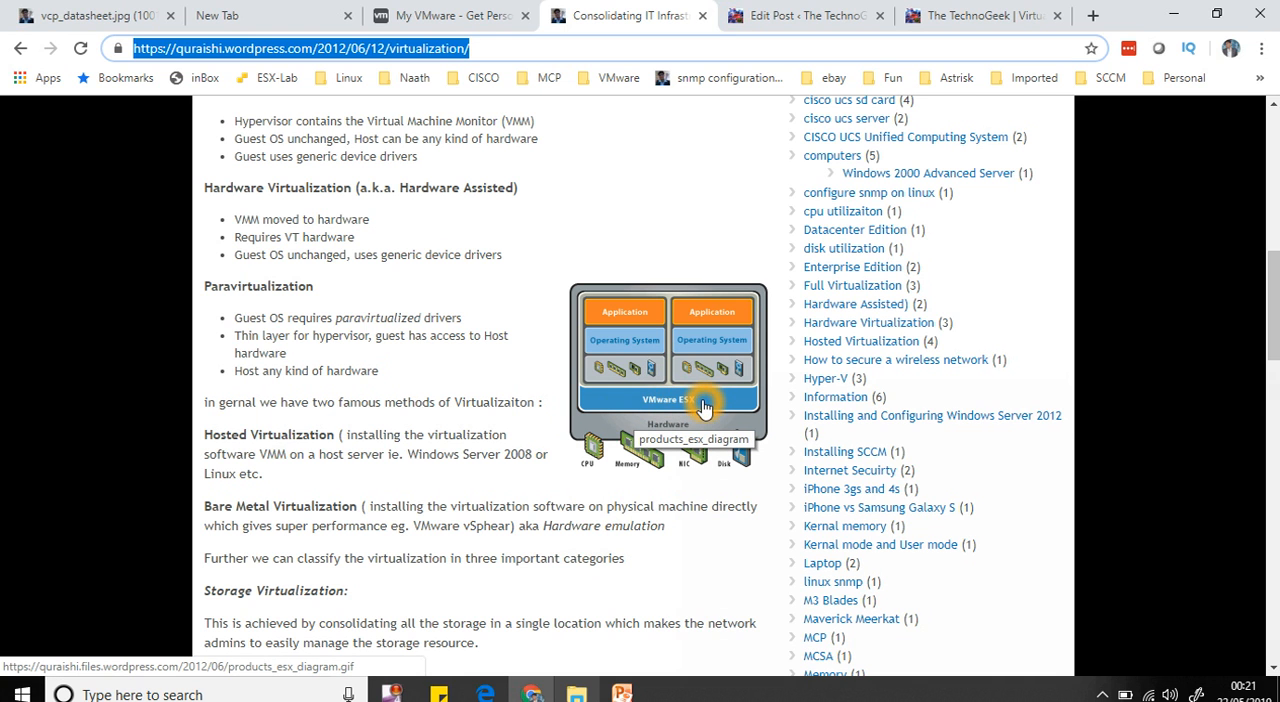
{"action": "mouse_move", "coordinate": [656, 409]}
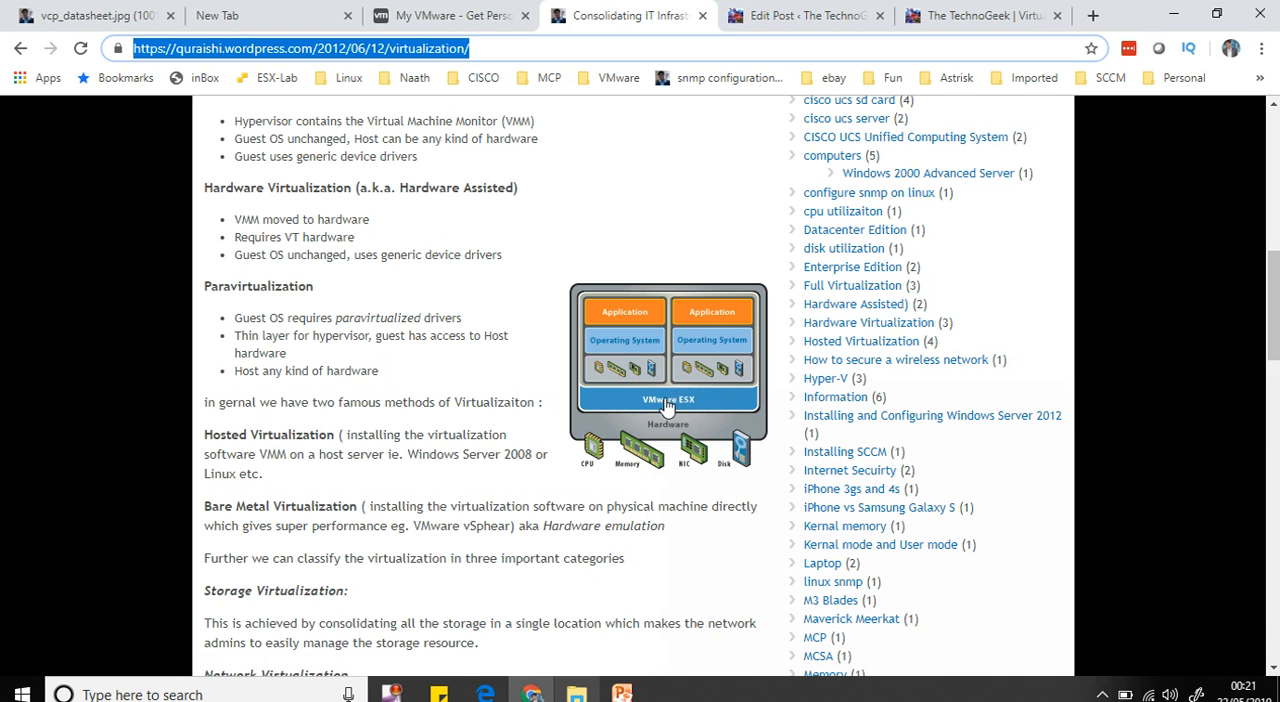
{"action": "mouse_move", "coordinate": [678, 406]}
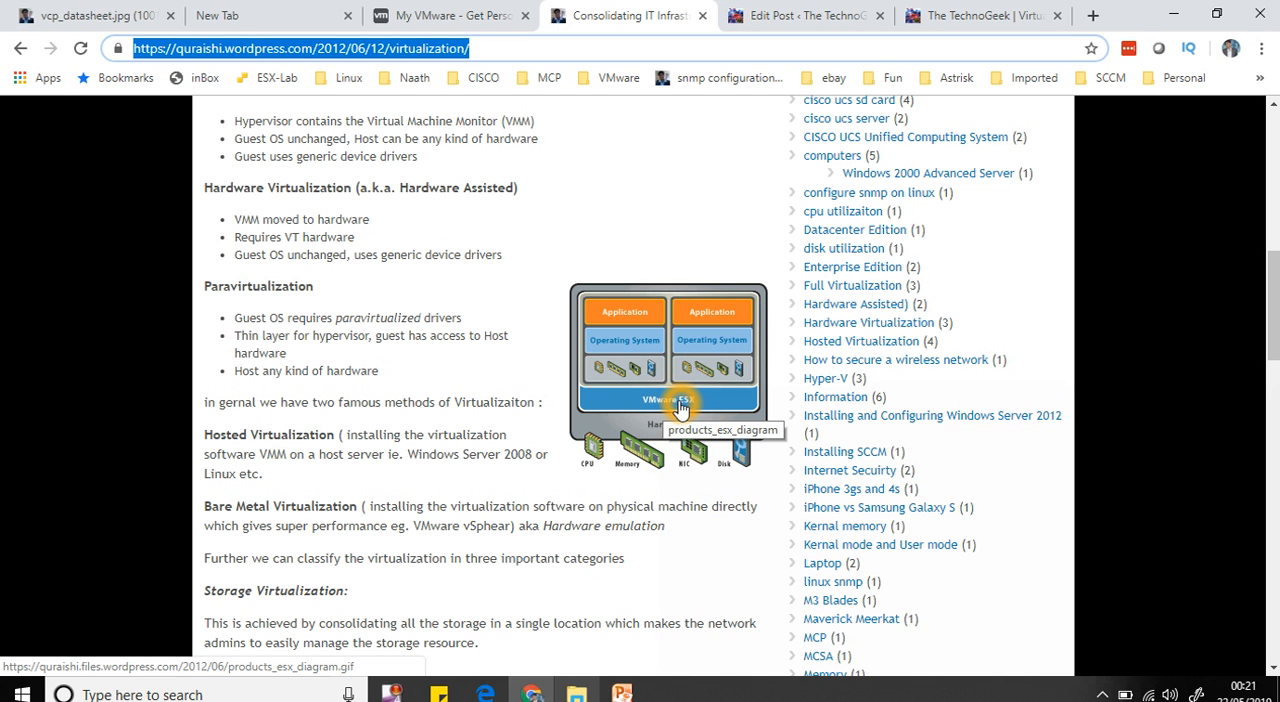
{"action": "mouse_move", "coordinate": [691, 409]}
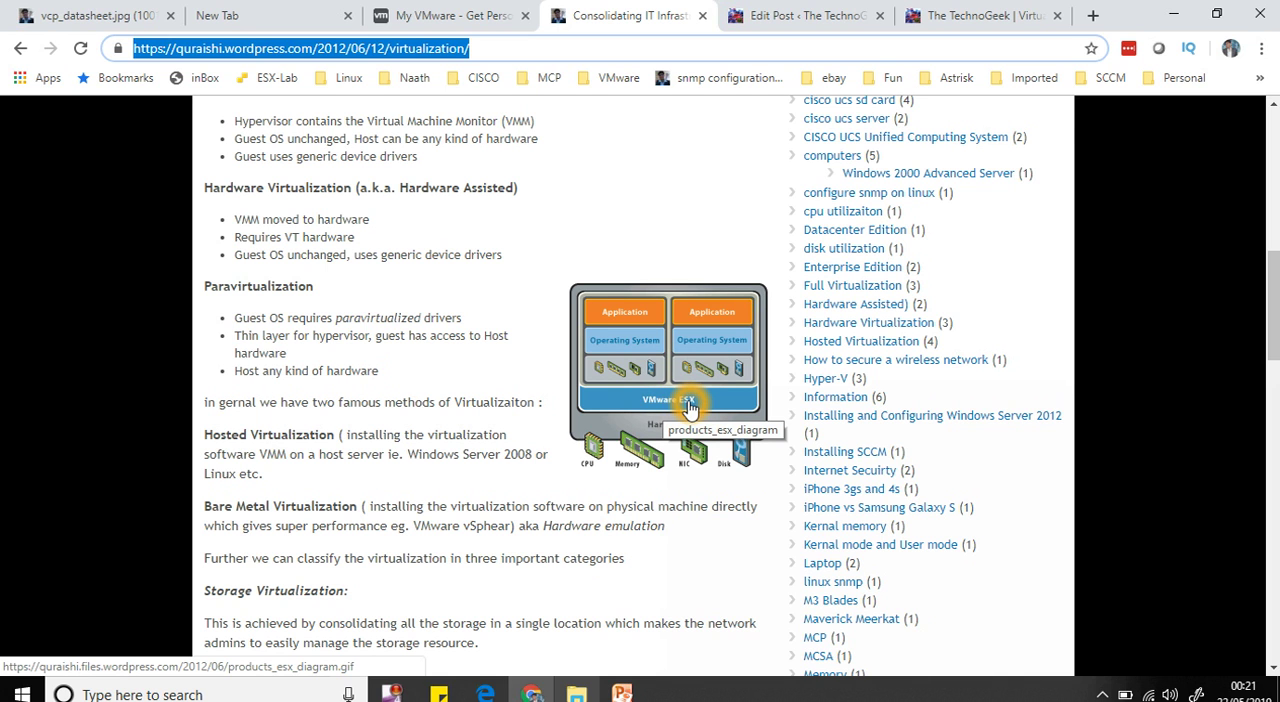
{"action": "mouse_move", "coordinate": [681, 405]}
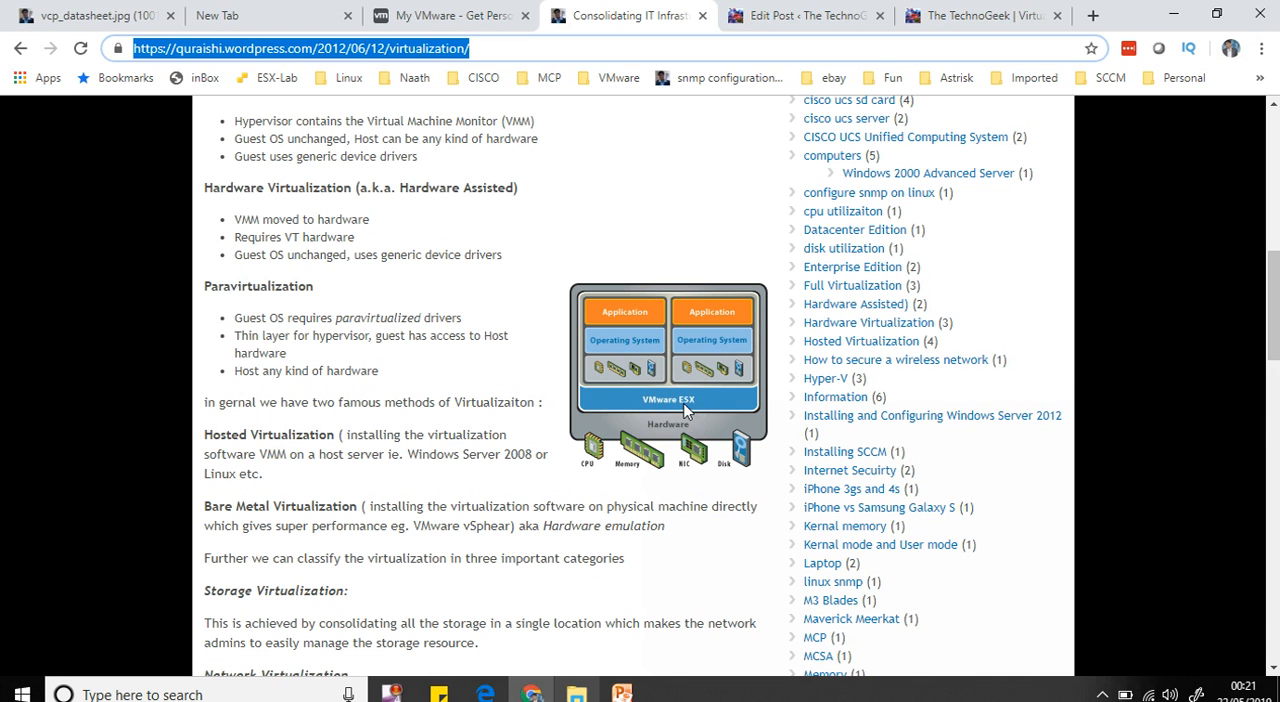
{"action": "mouse_move", "coordinate": [698, 402]}
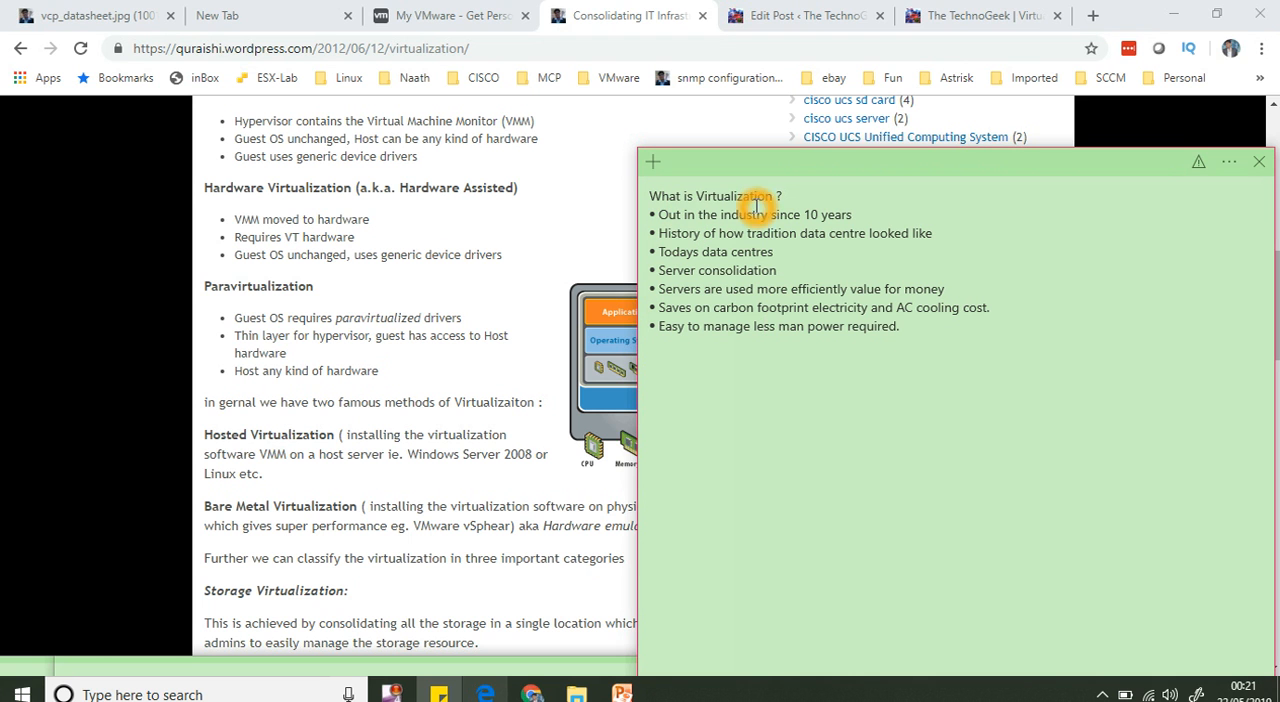
- Enlarge the fresh blank sticky note across the blog page
{"action": "left_click_drag", "start_coordinate": [950, 161], "coordinate": [565, 167]}
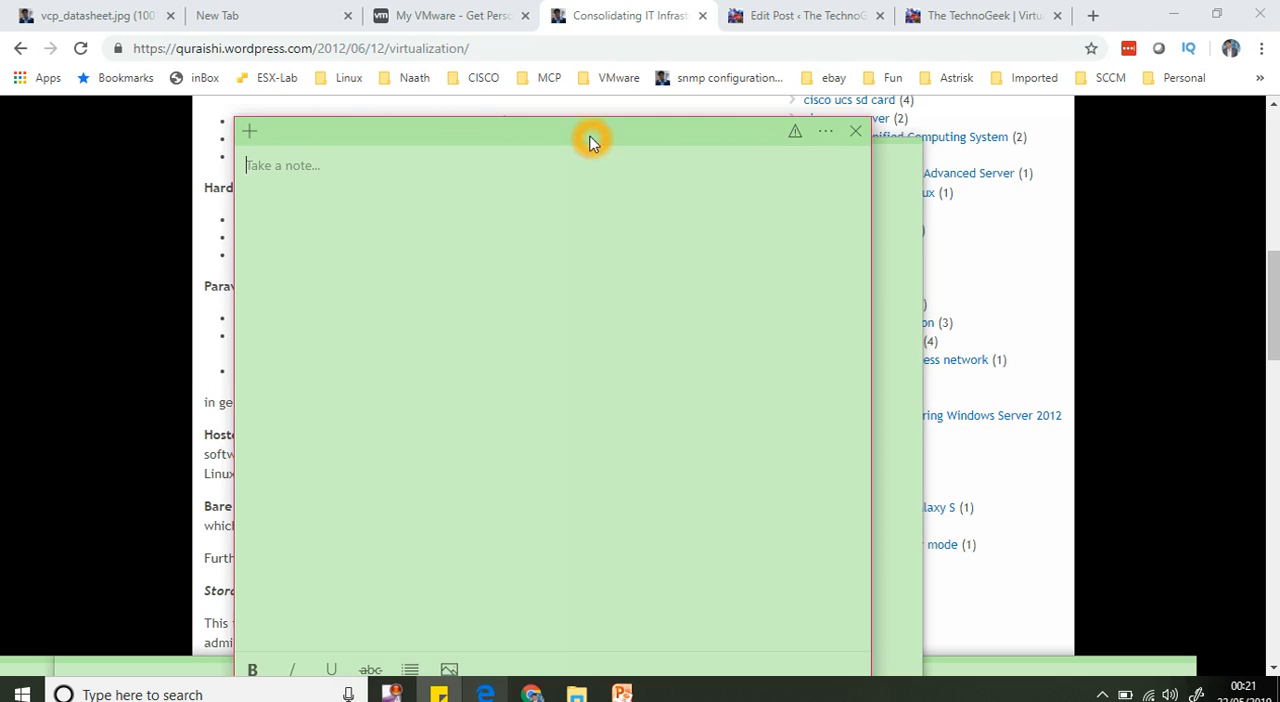
- Ink a server with an OS bar, component boxes labelled 32, and a linked box
{"action": "left_click", "coordinate": [856, 131]}
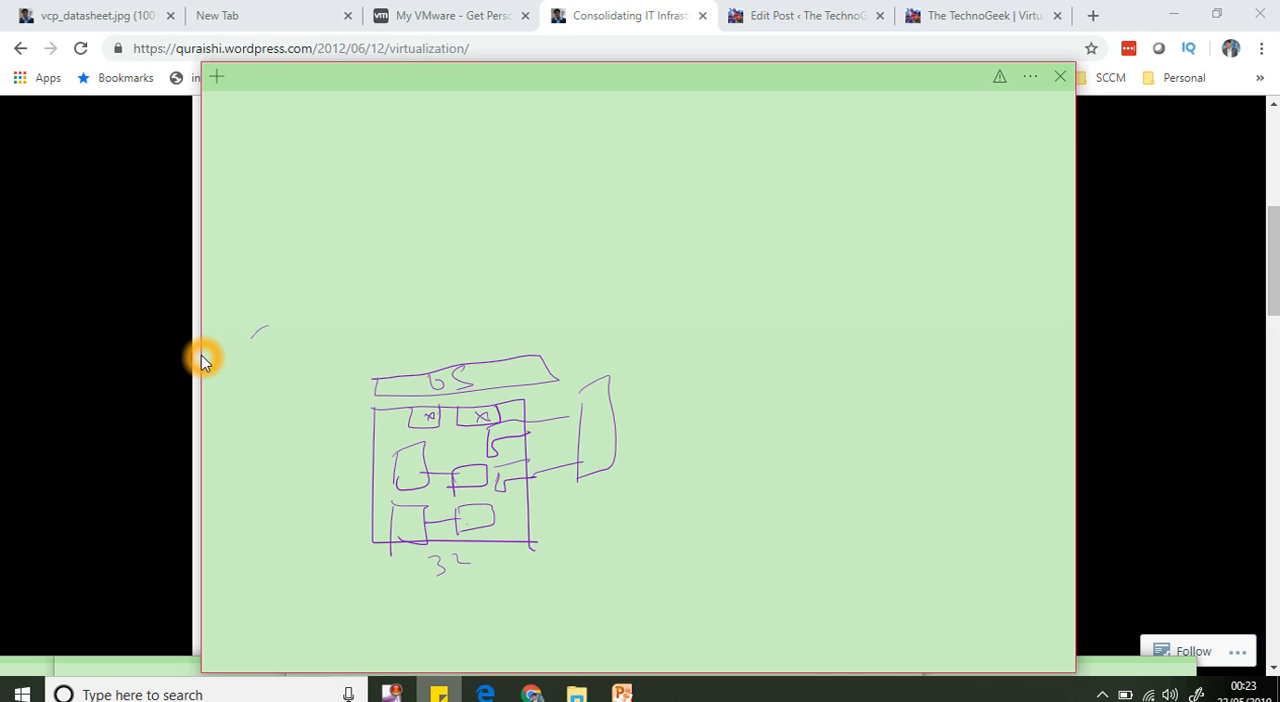
- Write 2008 2012 above the OS bar and draw a 5Y arrow across the top
{"action": "left_click_drag", "start_coordinate": [378, 362], "coordinate": [378, 380]}
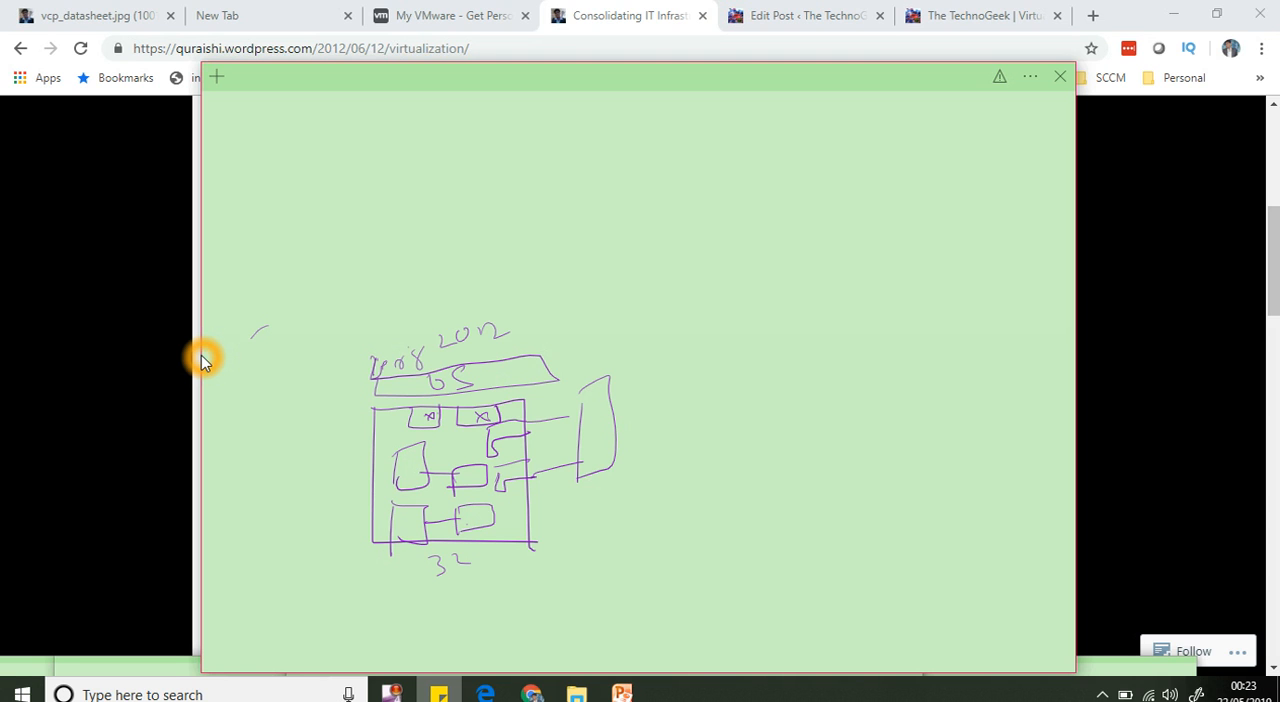
{"action": "left_click_drag", "start_coordinate": [420, 290], "coordinate": [600, 283]}
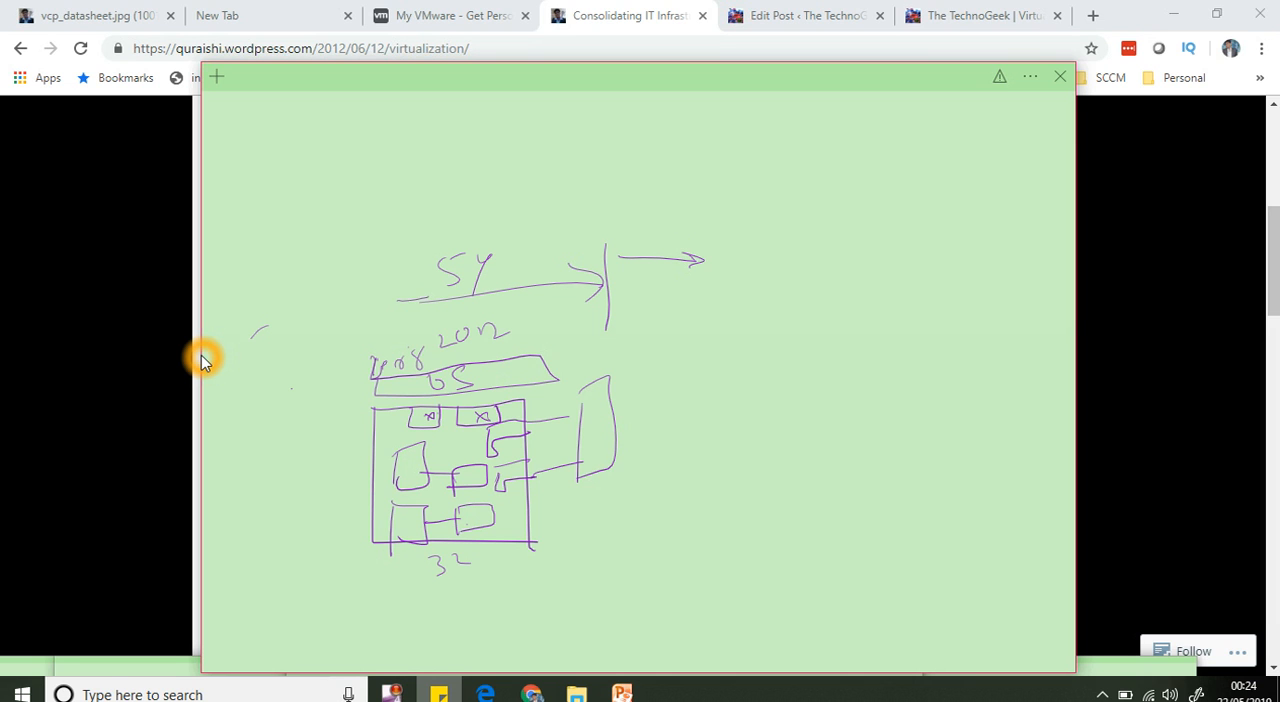
- Handwrite 30/4 to the left of the OS bar on the server sketch
{"action": "left_click_drag", "start_coordinate": [290, 375], "coordinate": [340, 395]}
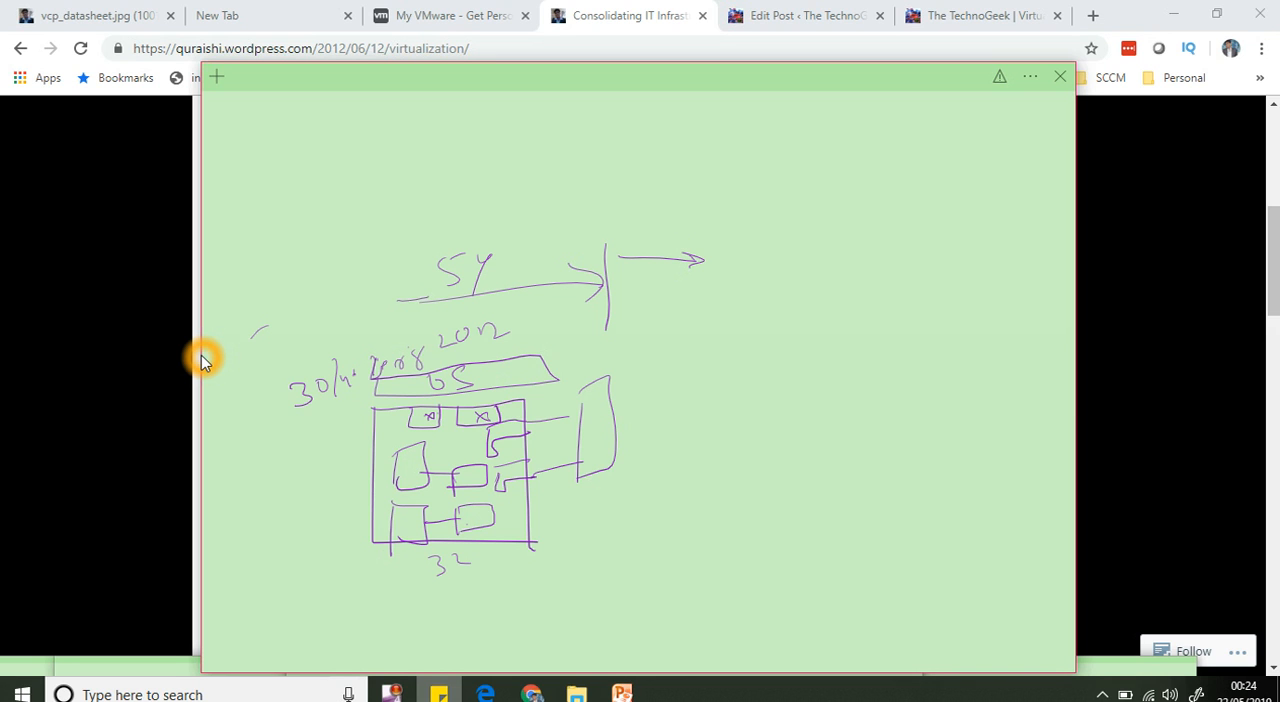
{"action": "mouse_move", "coordinate": [204, 392]}
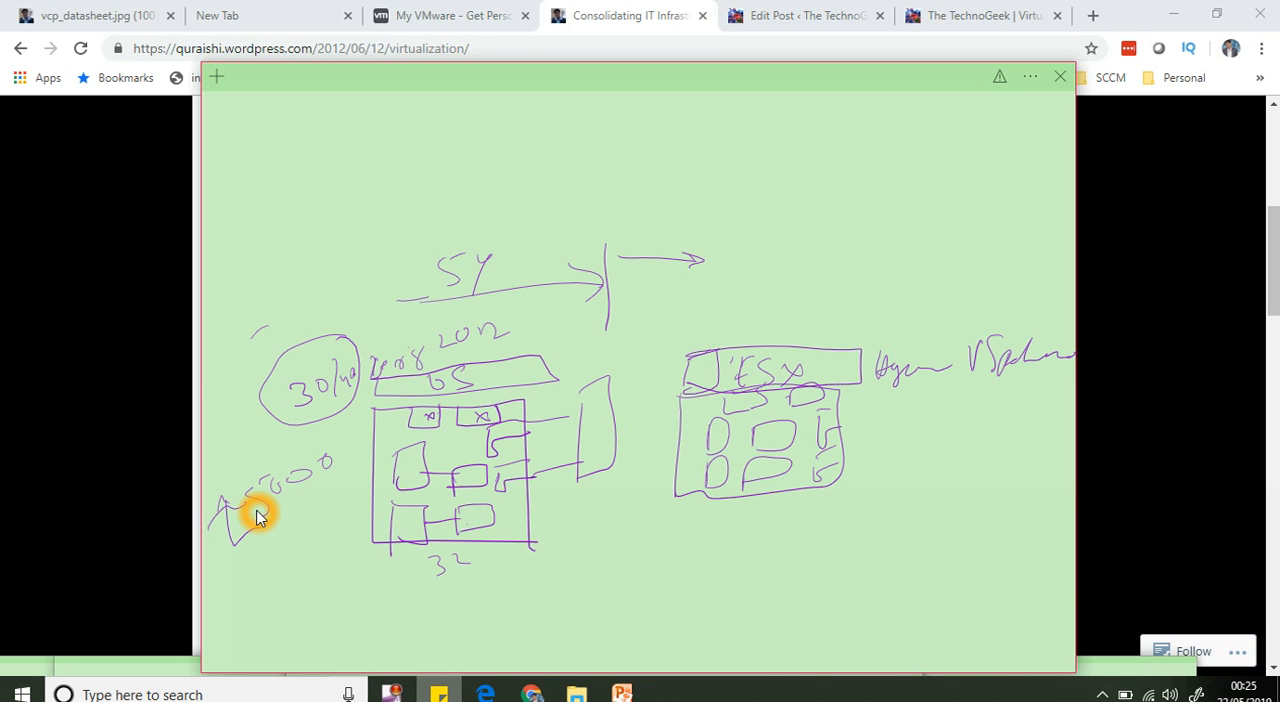
{"action": "mouse_move", "coordinate": [201, 377]}
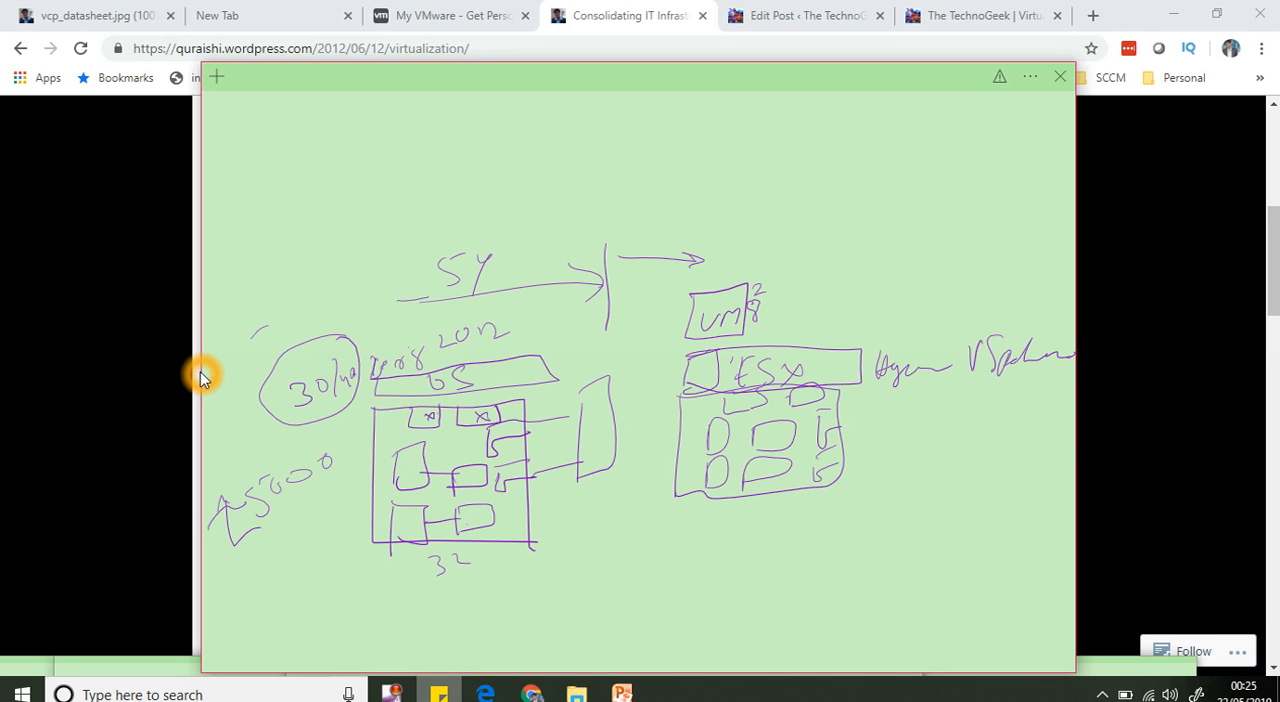
- Circle 30/4, note 5000 with an arrow, and ink a vSphere ESX host with a VM box
{"action": "left_click_drag", "start_coordinate": [775, 295], "coordinate": [805, 285]}
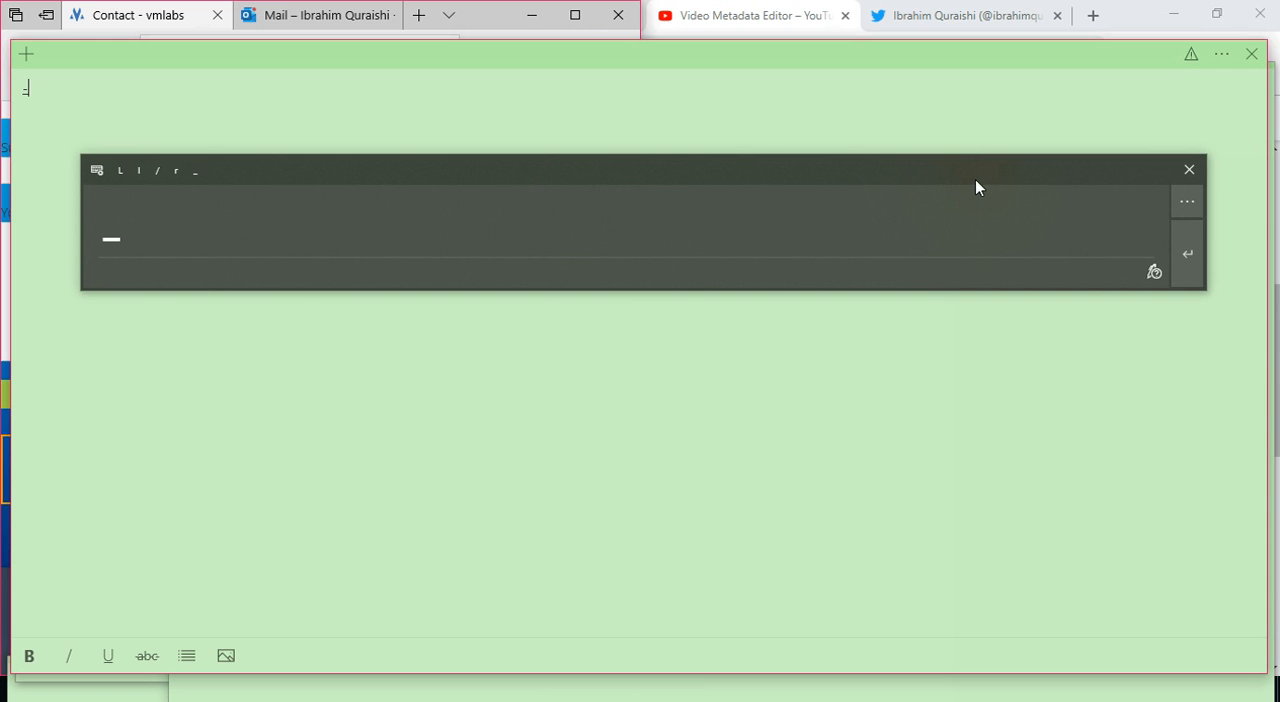
{"action": "mouse_move", "coordinate": [1189, 170]}
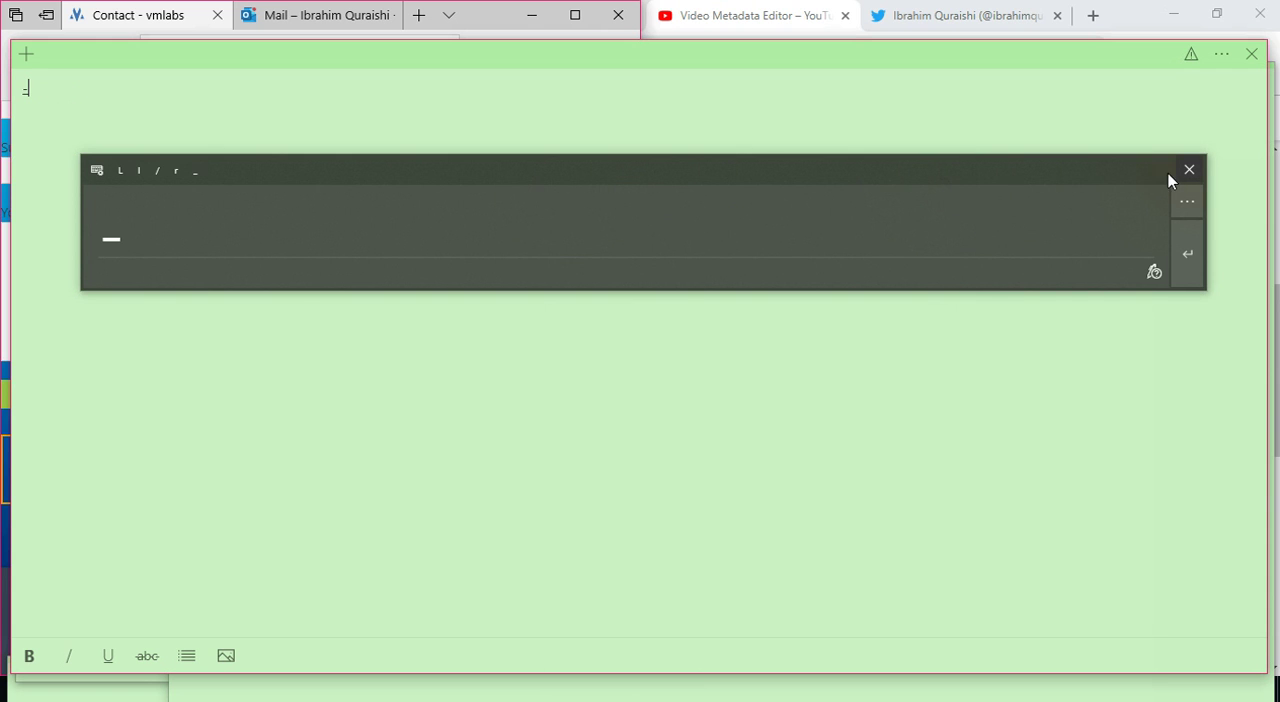
- Dismiss the handwriting pad and ink 'Bare Metal Hypervisor' after the Type 1 heading
{"action": "left_click", "coordinate": [1189, 168]}
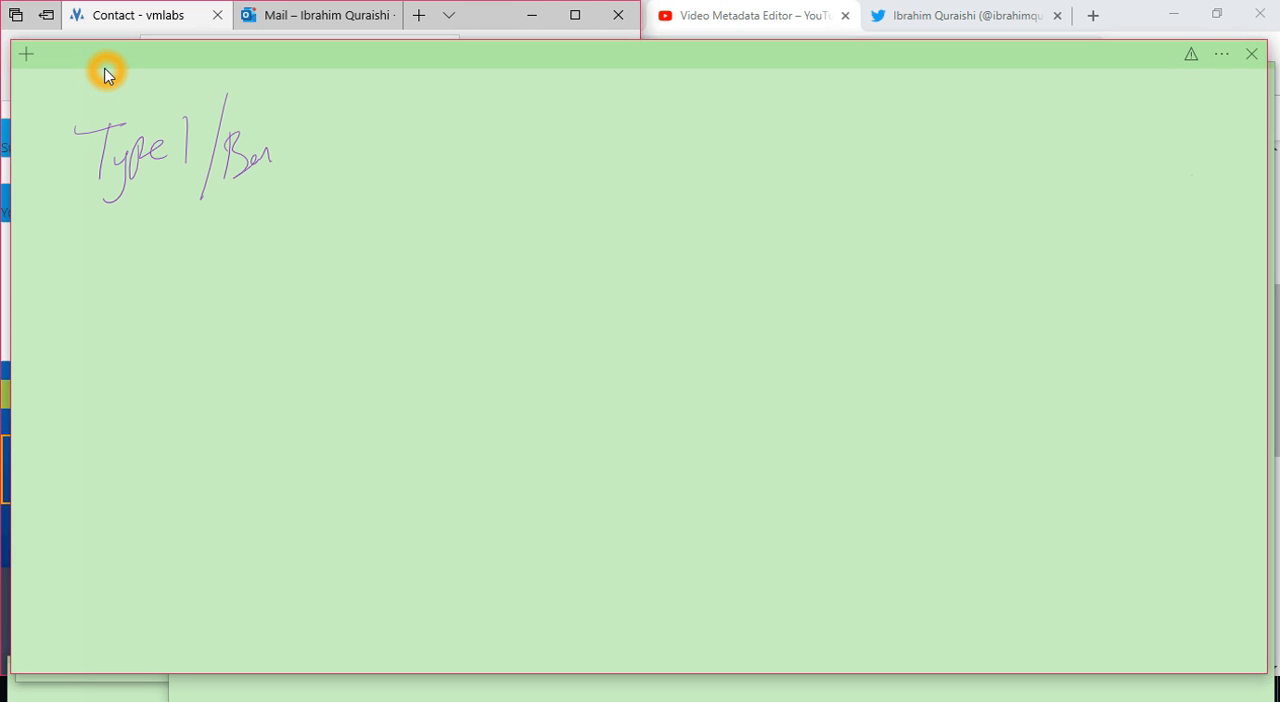
{"action": "left_click_drag", "start_coordinate": [270, 145], "coordinate": [335, 145]}
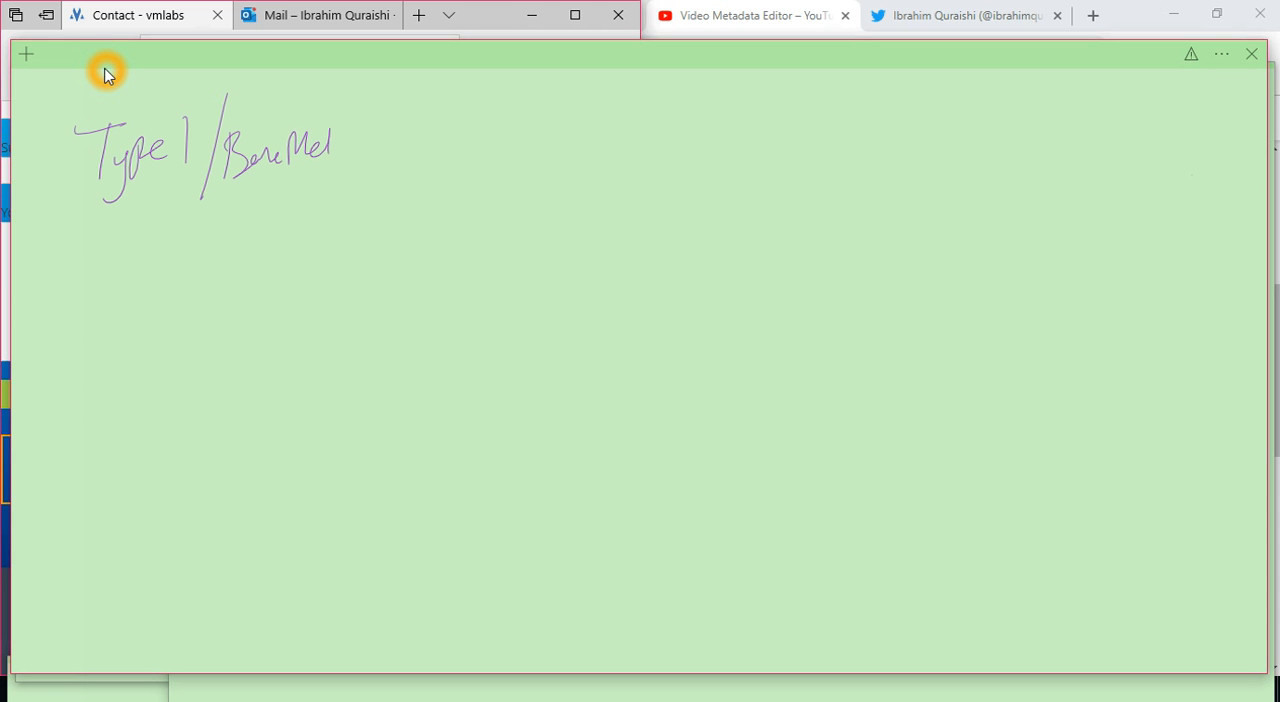
{"action": "left_click_drag", "start_coordinate": [330, 150], "coordinate": [390, 150]}
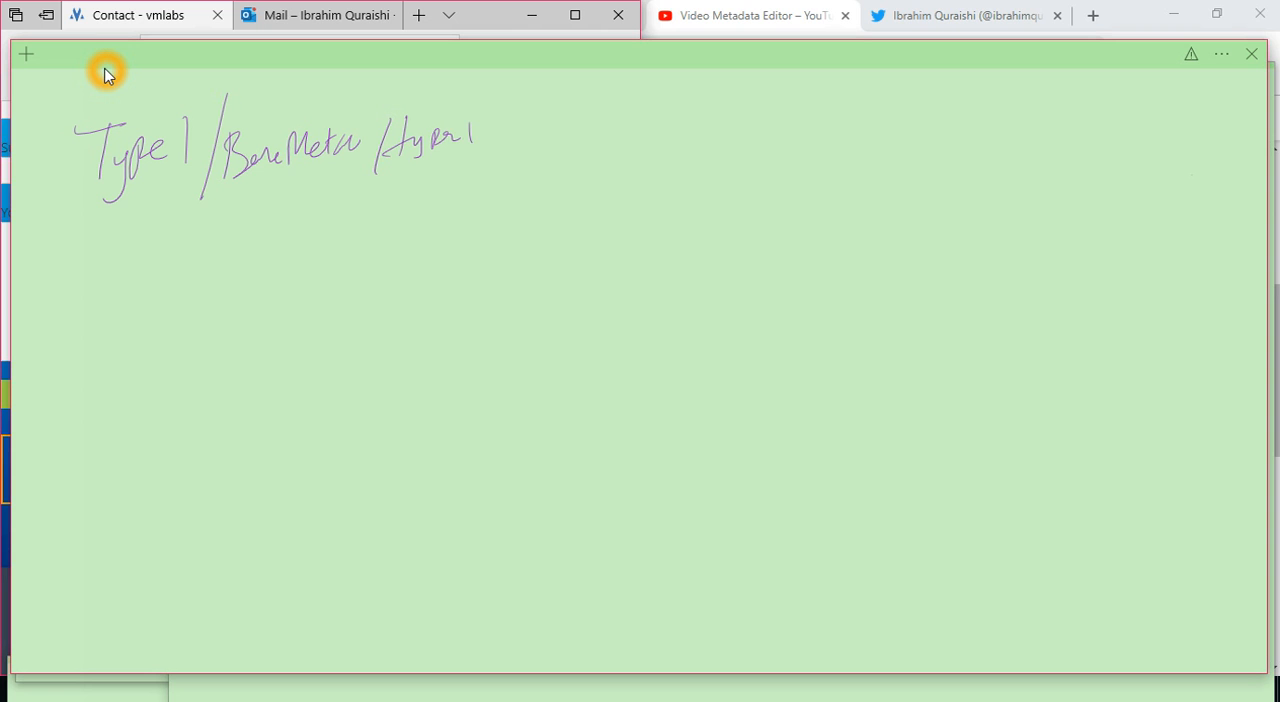
{"action": "type", "text": "Visu"}
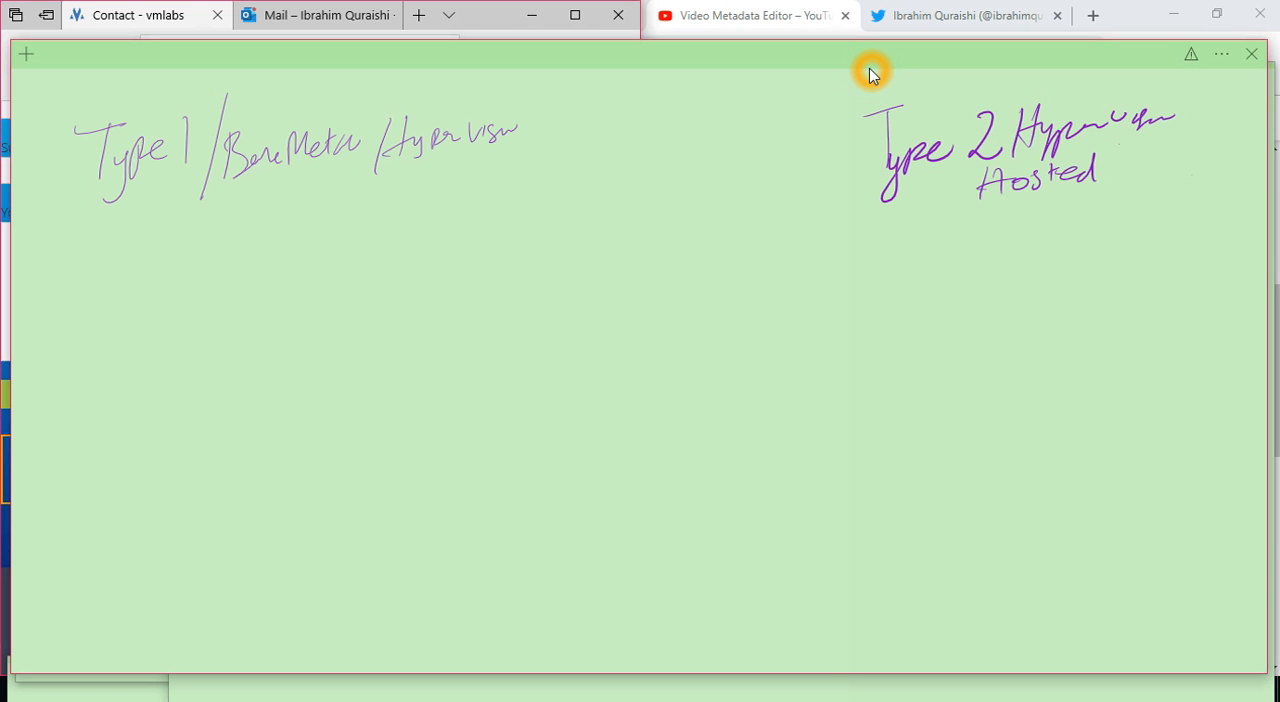
{"action": "mouse_move", "coordinate": [674, 70]}
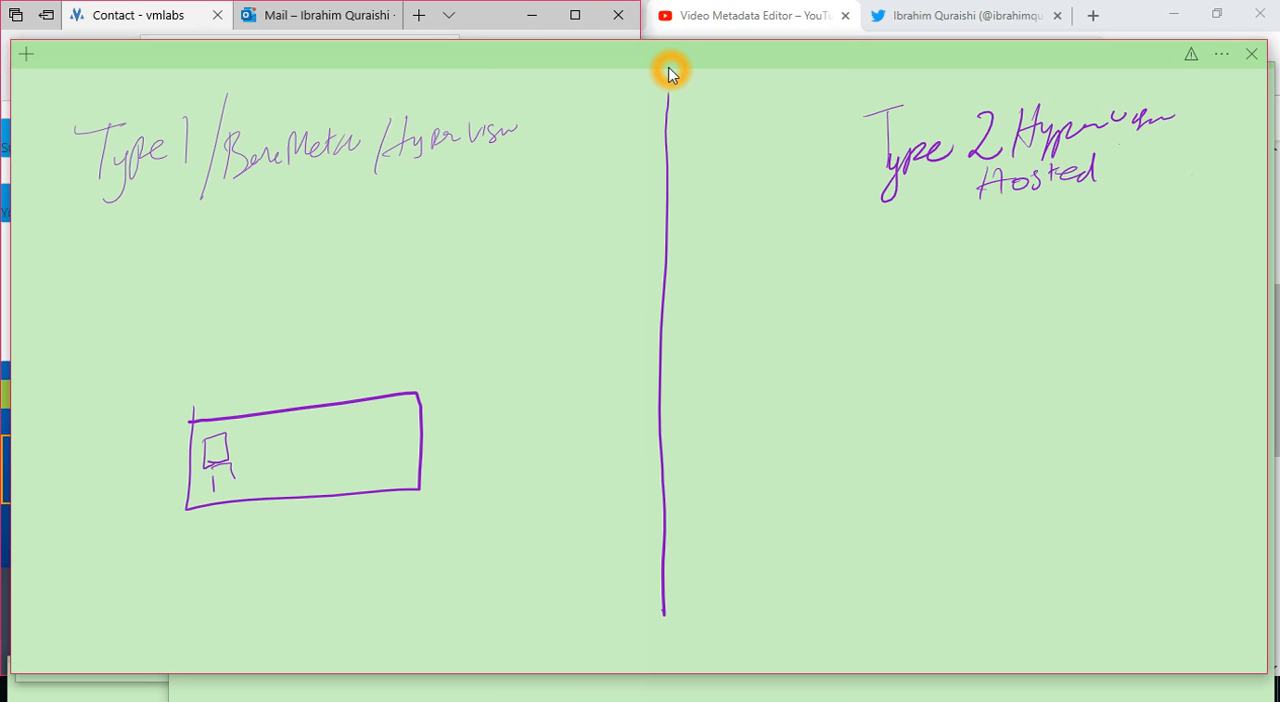
- Ink components in the Type 1 server box, a connected network device, and a WAN cloud
{"action": "left_click_drag", "start_coordinate": [210, 445], "coordinate": [225, 475]}
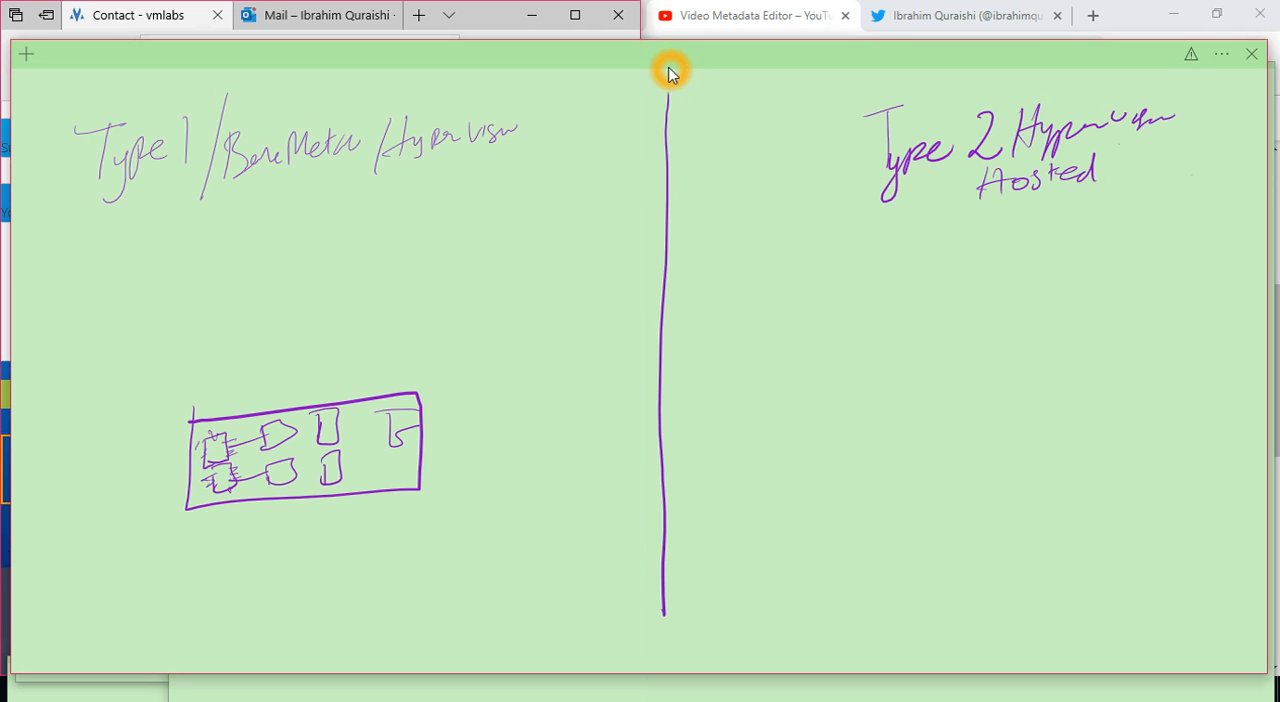
{"action": "left_click_drag", "start_coordinate": [410, 440], "coordinate": [445, 450]}
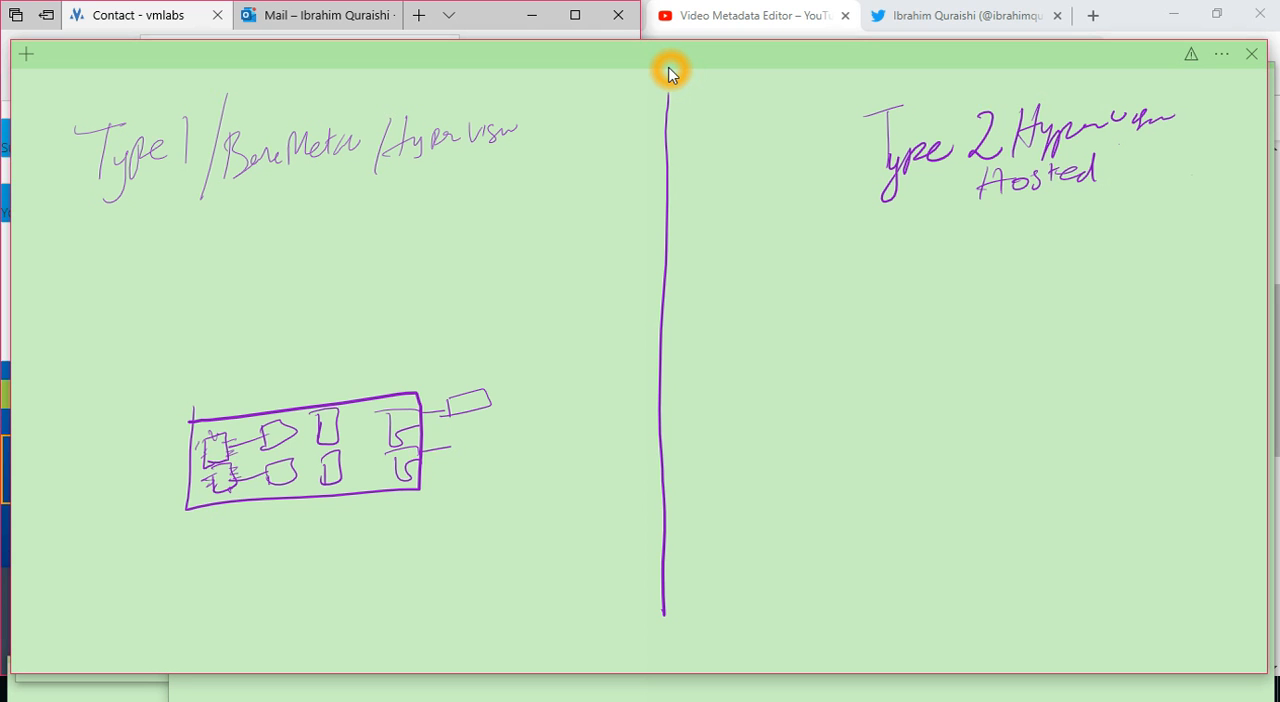
{"action": "left_click_drag", "start_coordinate": [445, 410], "coordinate": [505, 460]}
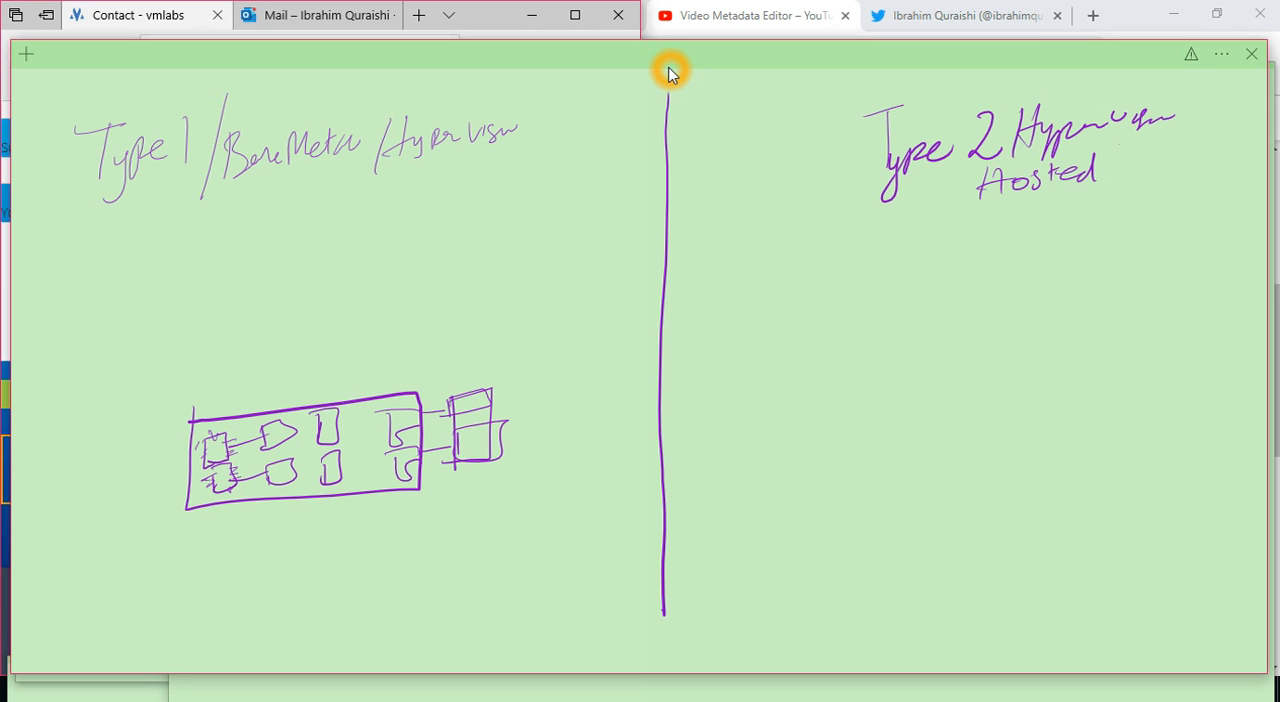
{"action": "left_click_drag", "start_coordinate": [505, 430], "coordinate": [535, 395]}
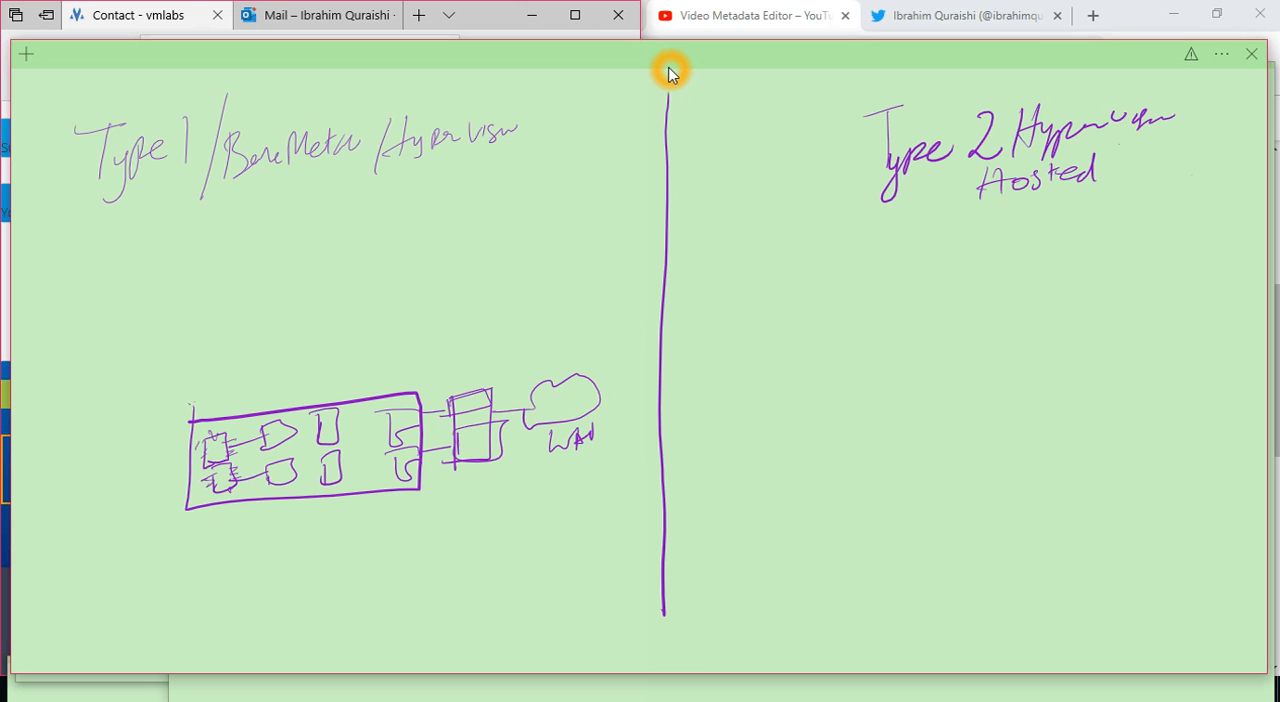
- Draw an ESXi bar on the Type 1 server, with VM shapes above and a Sphere label
{"action": "left_click_drag", "start_coordinate": [185, 405], "coordinate": [420, 372]}
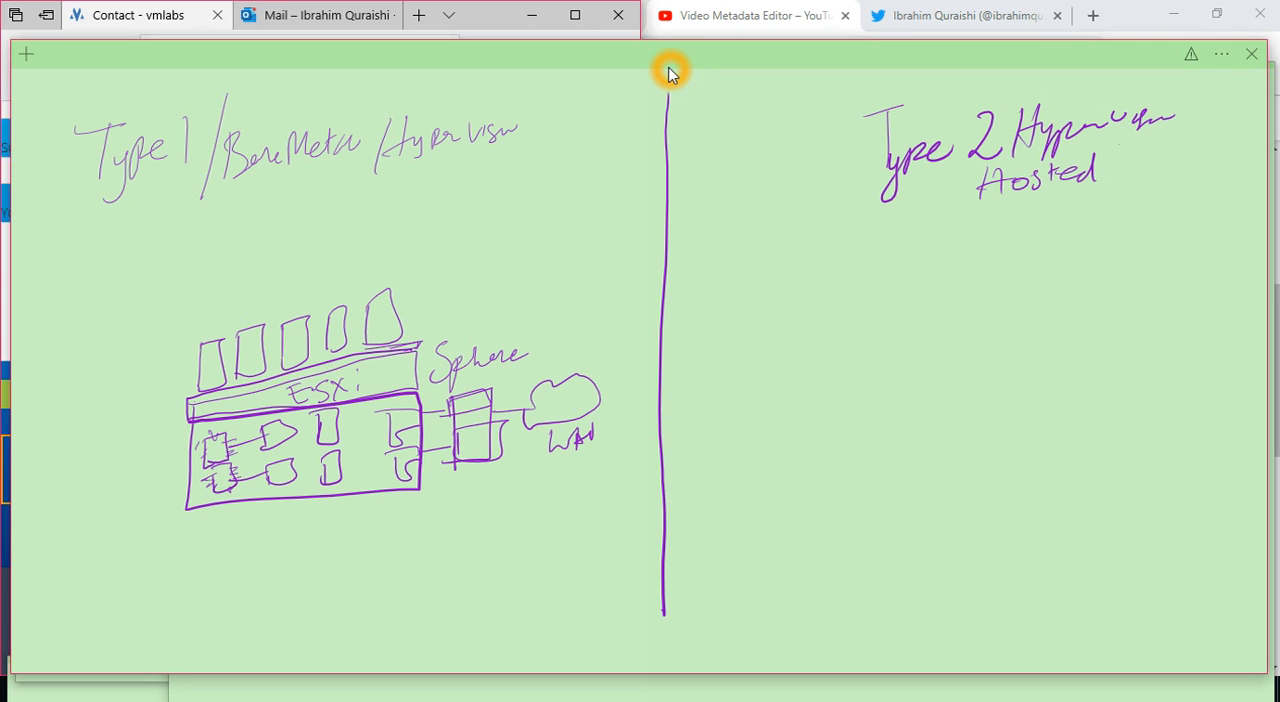
- Tick each VM box, write VM, and link a 300MB label to the ESXi bar
{"action": "left_click_drag", "start_coordinate": [185, 415], "coordinate": [145, 418]}
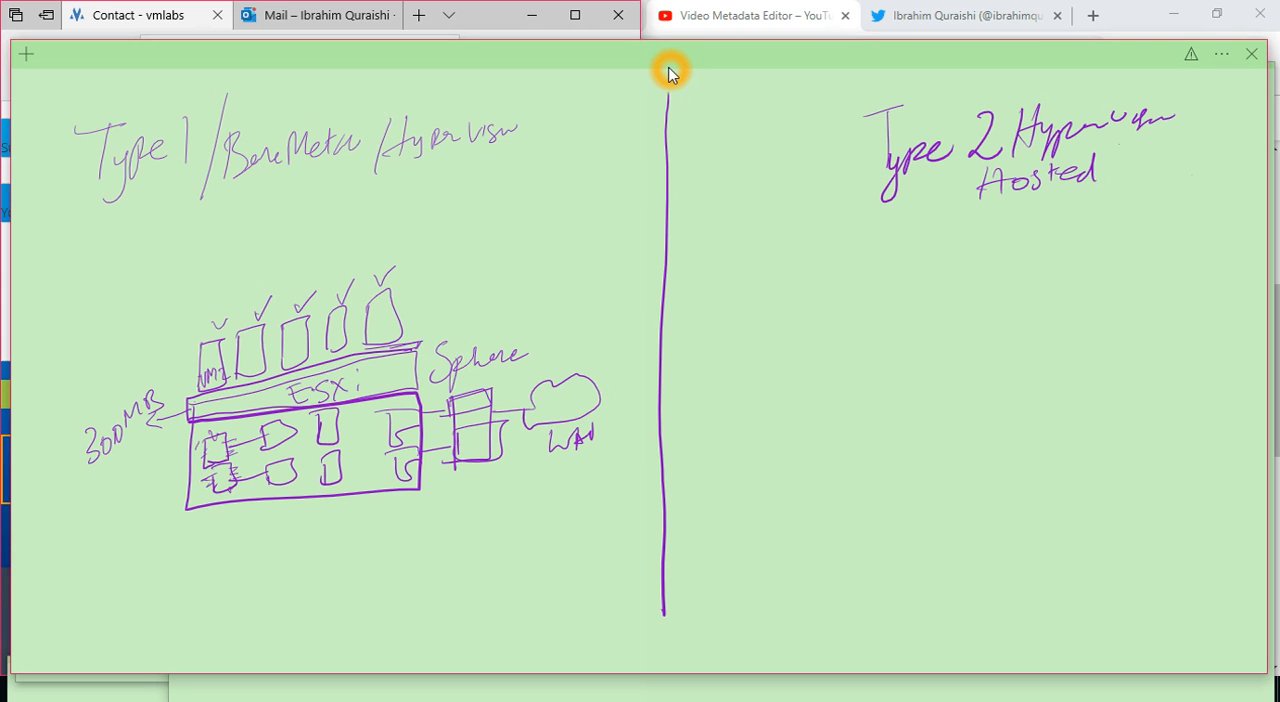
- Sketch a Type 2 hardware box filled with component shapes, topped by an empty layer bar
{"action": "left_click_drag", "start_coordinate": [835, 350], "coordinate": [820, 450]}
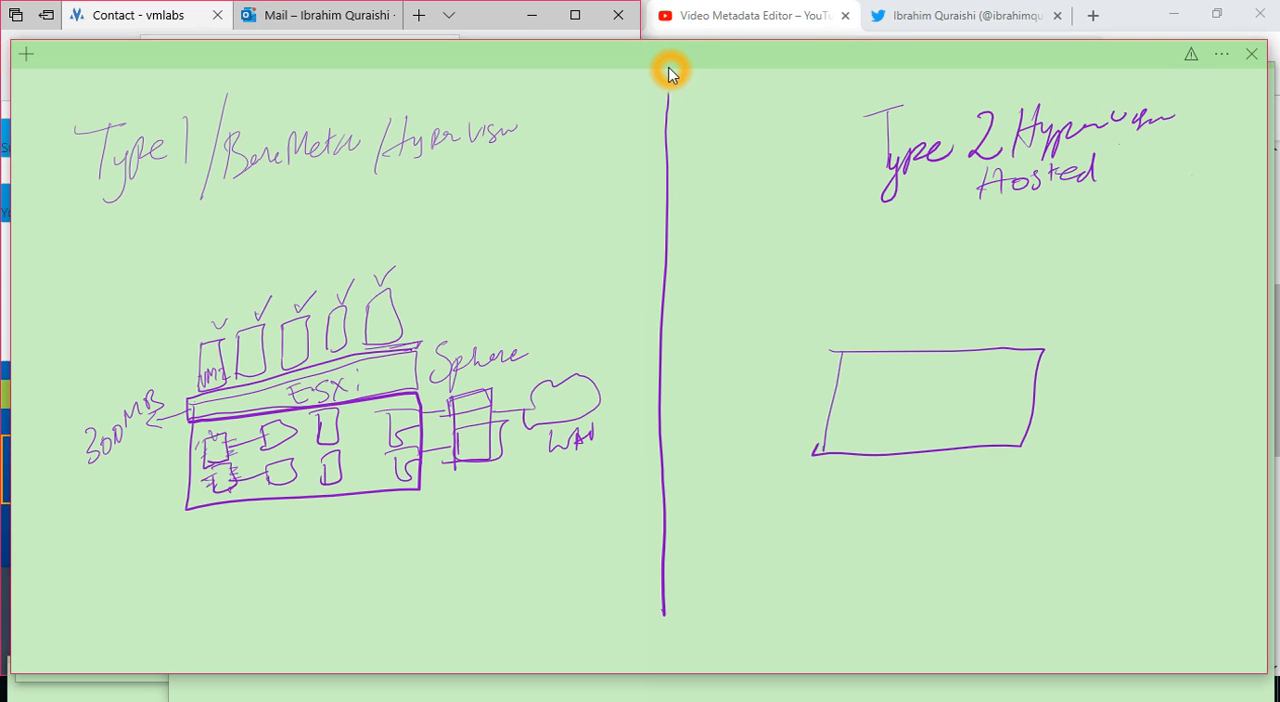
{"action": "left_click_drag", "start_coordinate": [835, 410], "coordinate": [855, 430]}
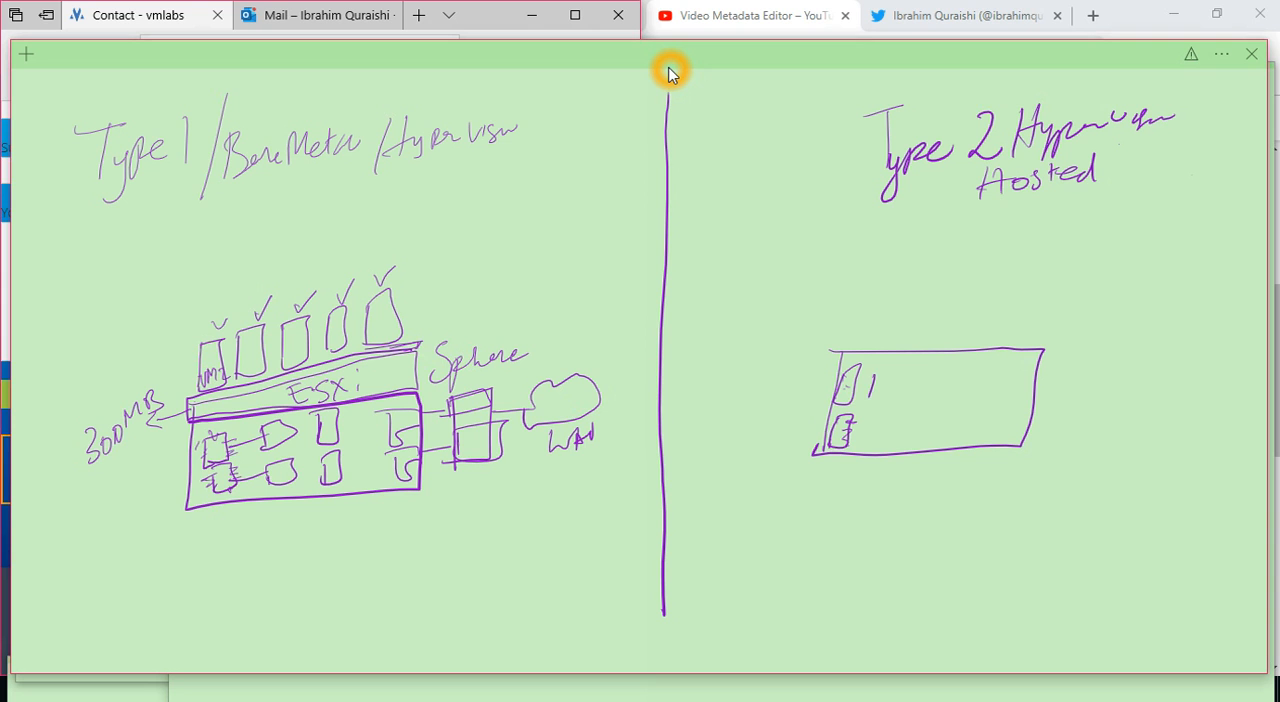
{"action": "left_click_drag", "start_coordinate": [880, 390], "coordinate": [920, 430]}
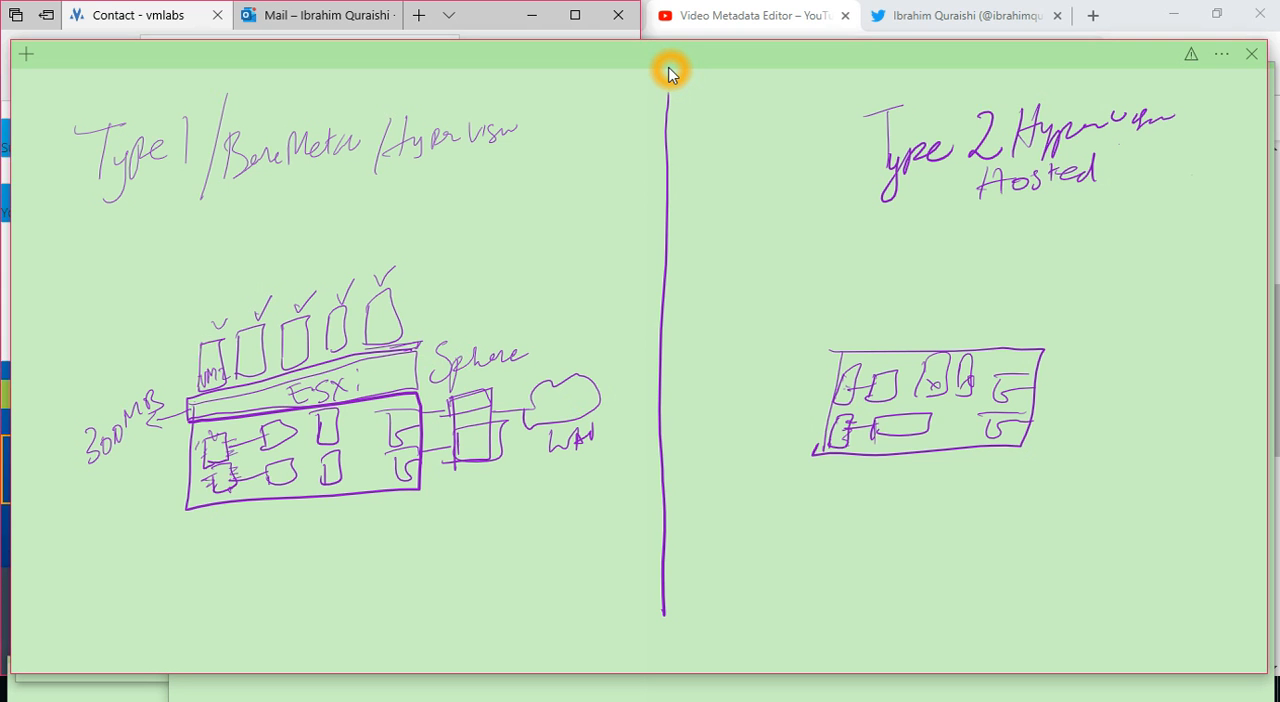
{"action": "left_click_drag", "start_coordinate": [842, 340], "coordinate": [1038, 295]}
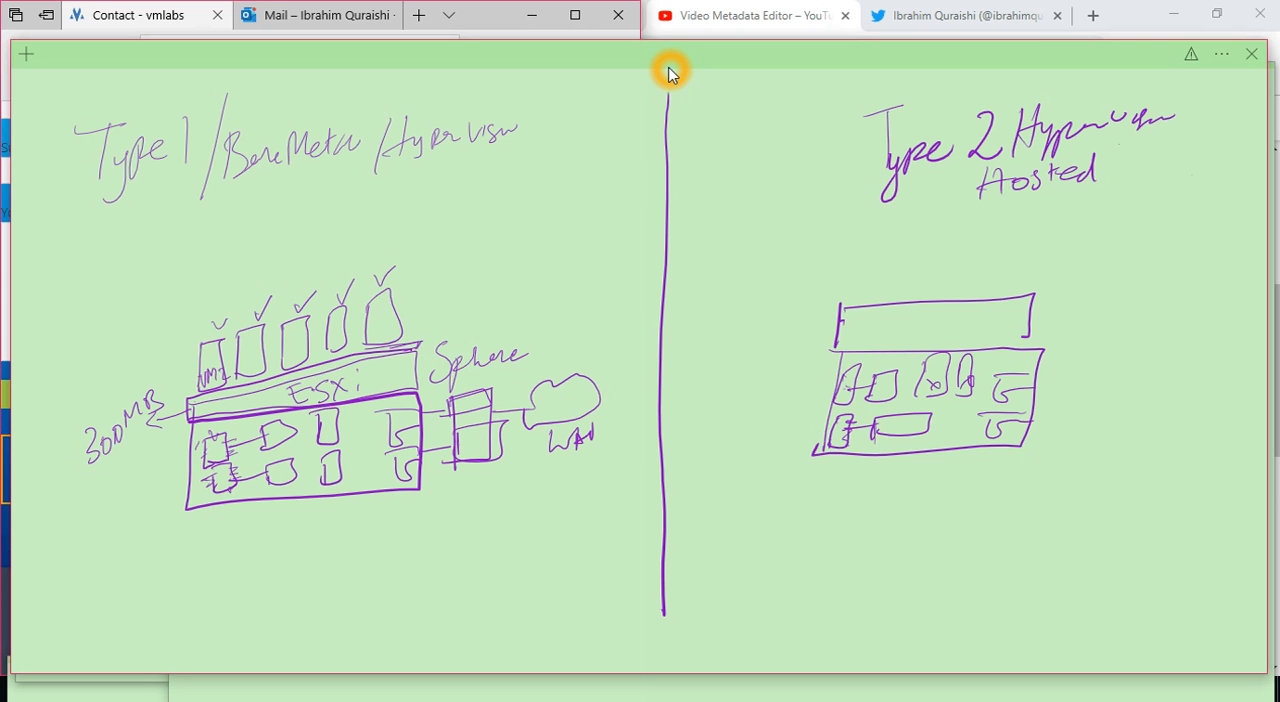
{"action": "mouse_move", "coordinate": [1270, 335]}
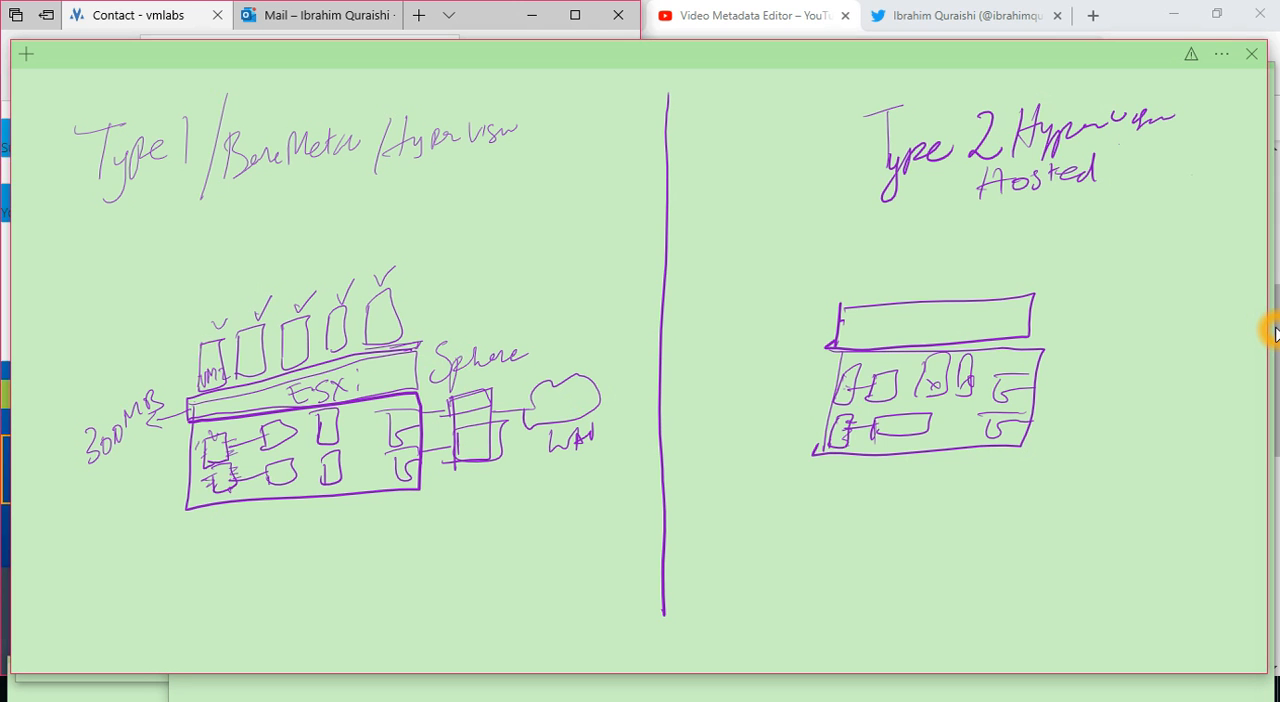
- Add a hypervisor bar labelled Oracle VB, VMware Workstation, Hyper-V, hatch the Windows layer, draw VMs
{"action": "left_click_drag", "start_coordinate": [1045, 315], "coordinate": [1075, 325]}
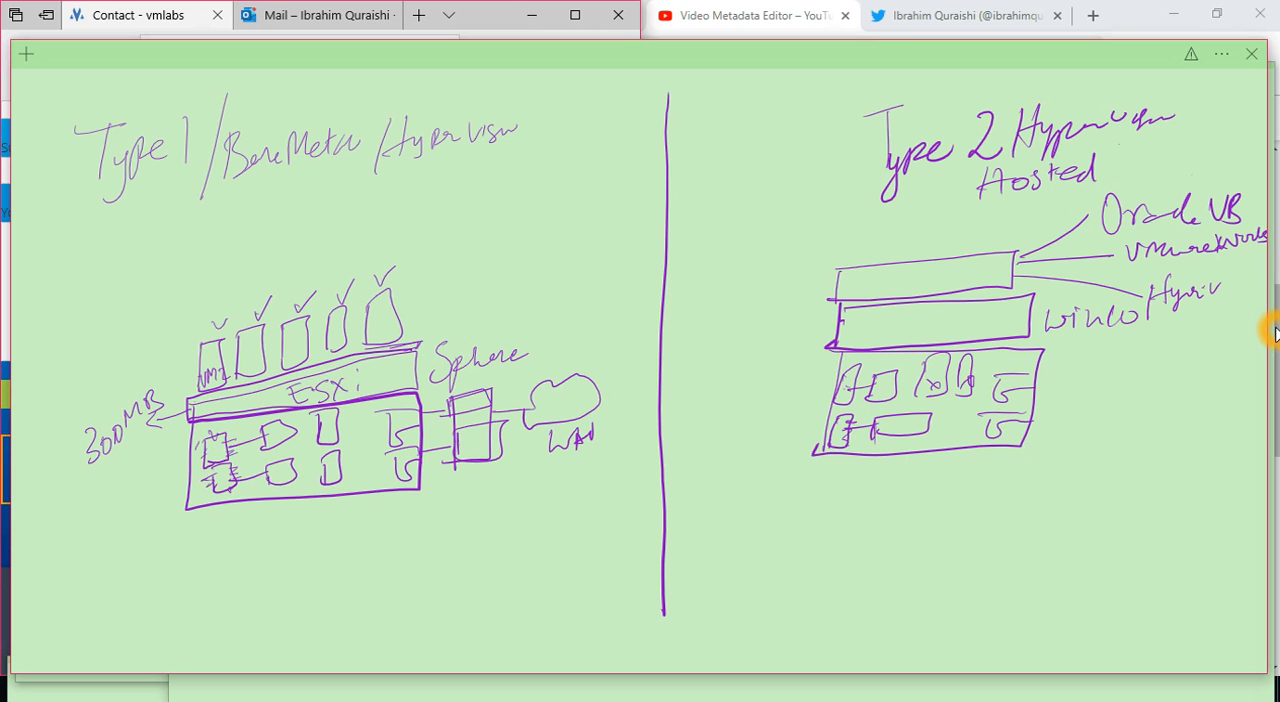
{"action": "left_click_drag", "start_coordinate": [860, 210], "coordinate": [890, 250]}
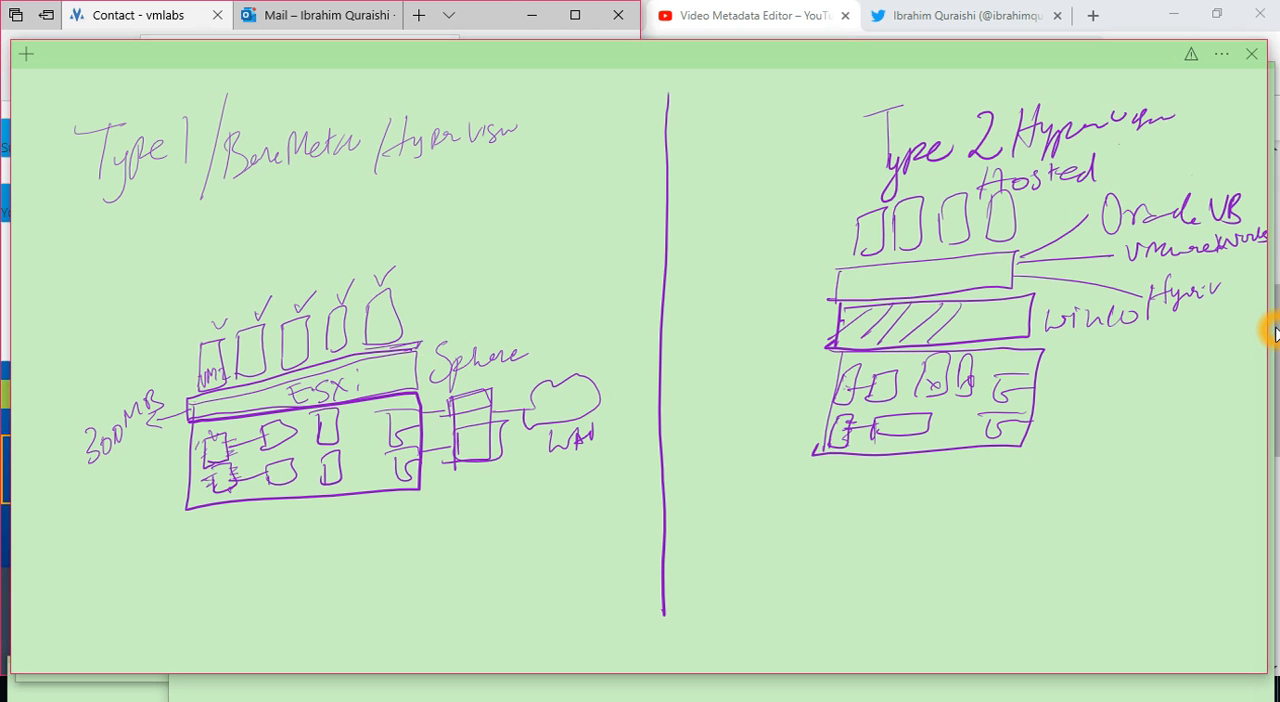
{"action": "left_click_drag", "start_coordinate": [850, 340], "coordinate": [1000, 310]}
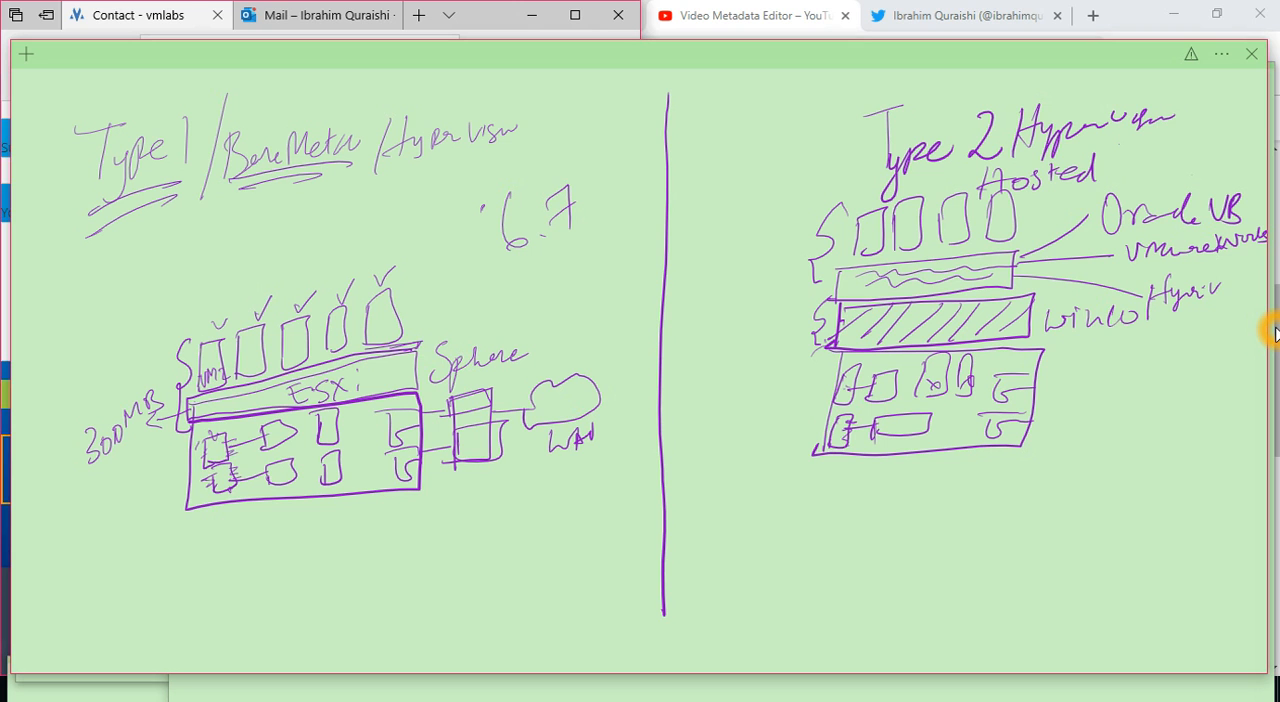
- Handwrite Xen Server and KVM under Type 1, Oracle VirtualBox and VMware Workstation under Type 2
{"action": "left_click_drag", "start_coordinate": [410, 525], "coordinate": [420, 555]}
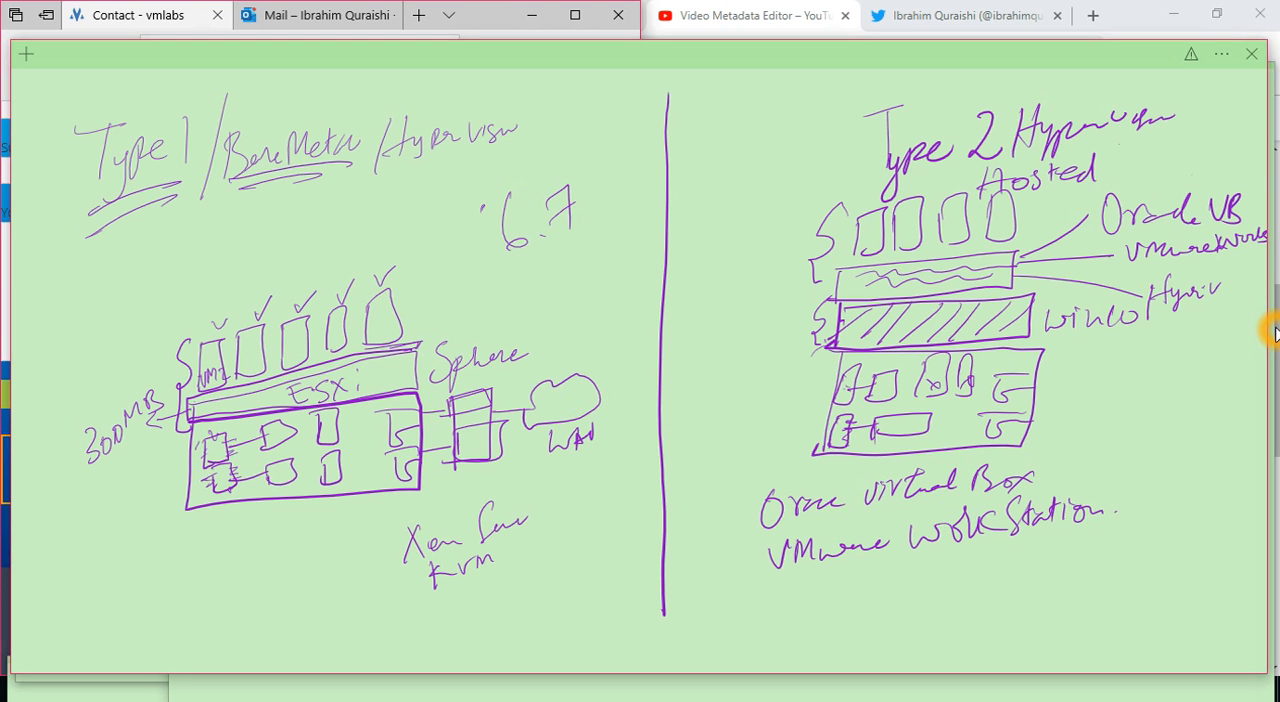
{"action": "left_click_drag", "start_coordinate": [320, 245], "coordinate": [375, 235]}
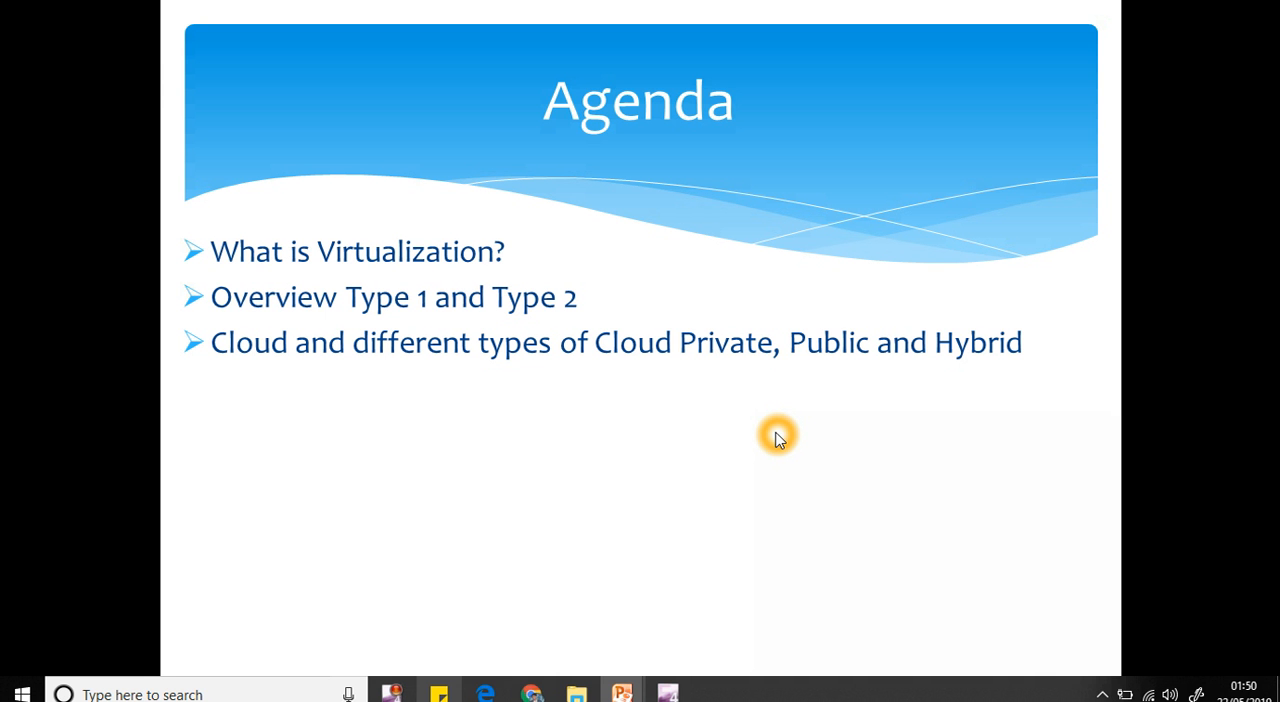
{"action": "mouse_move", "coordinate": [778, 508]}
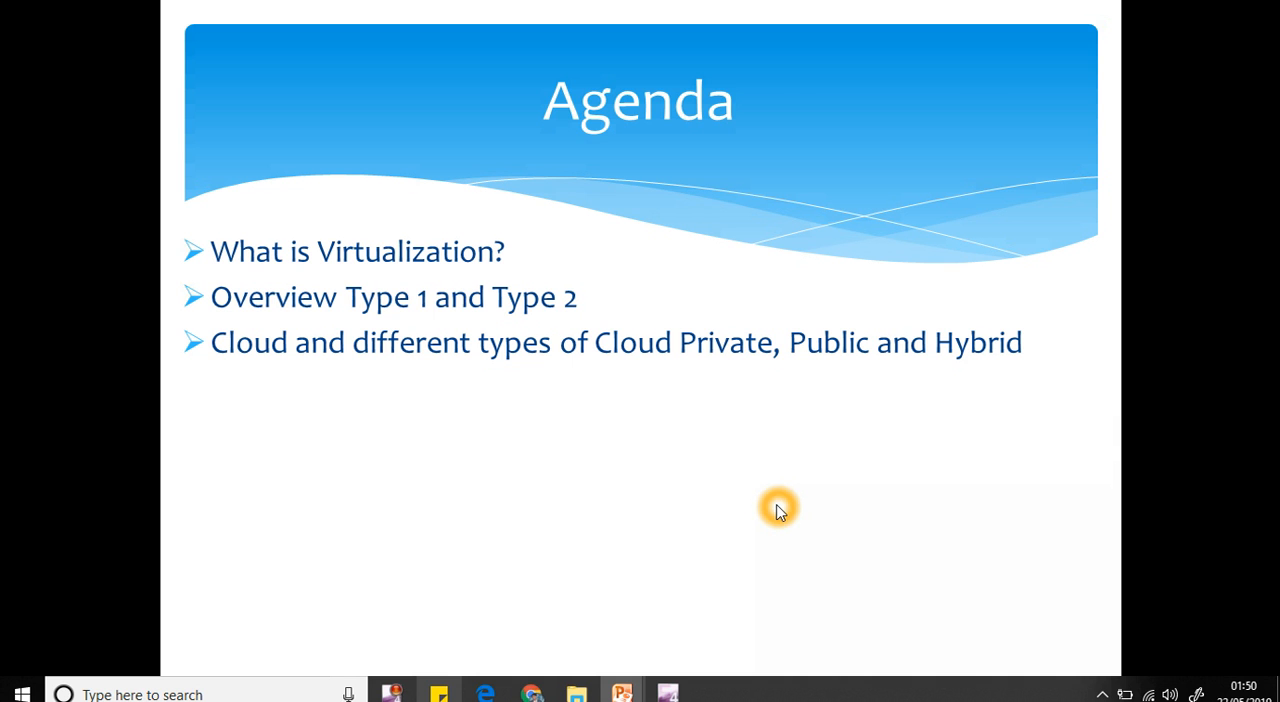